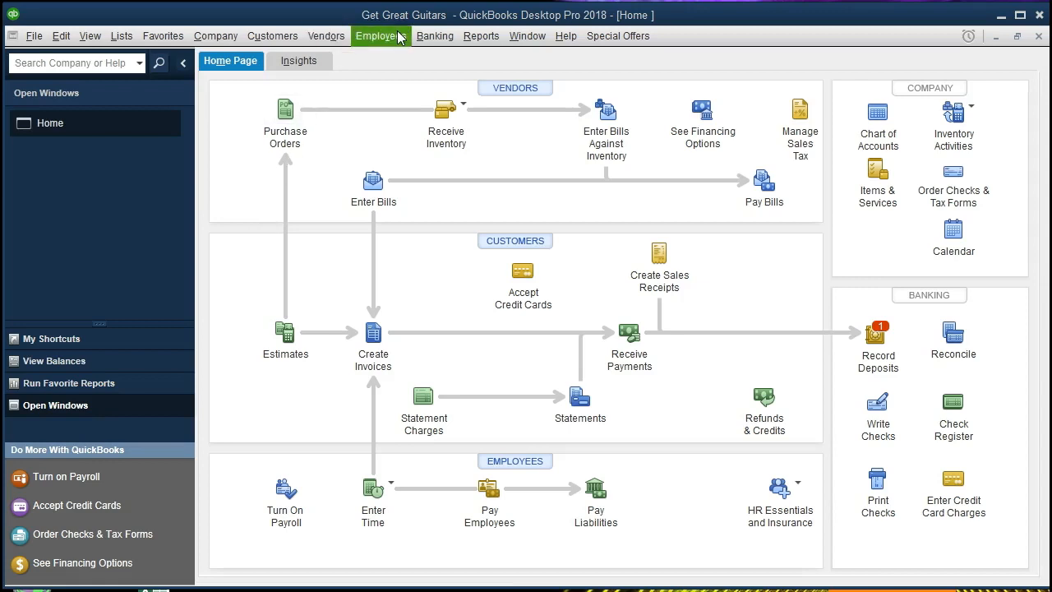
pyautogui.moveTo(366, 121)
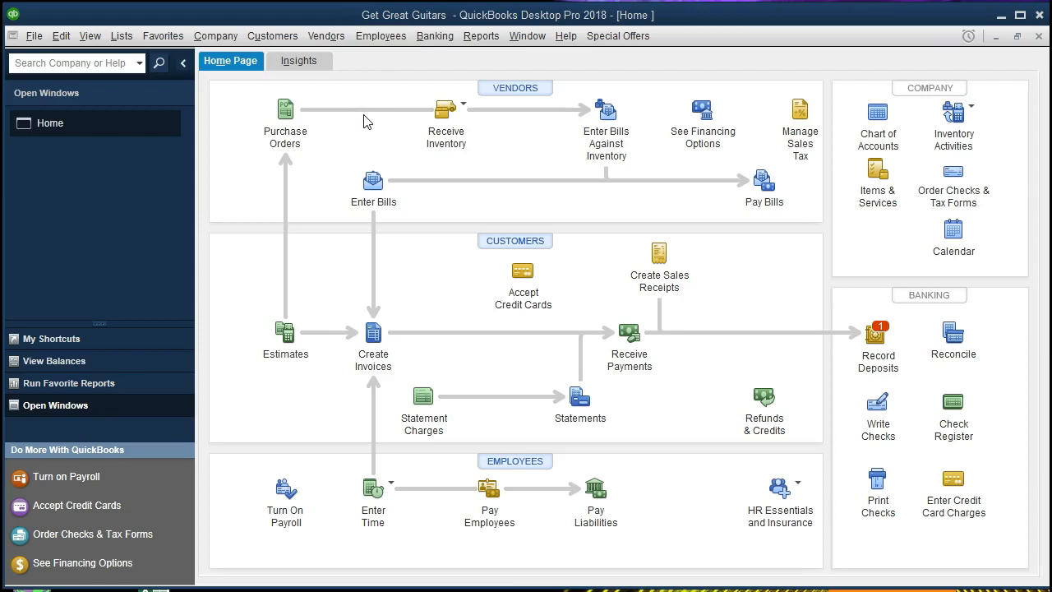
pyautogui.moveTo(229, 138)
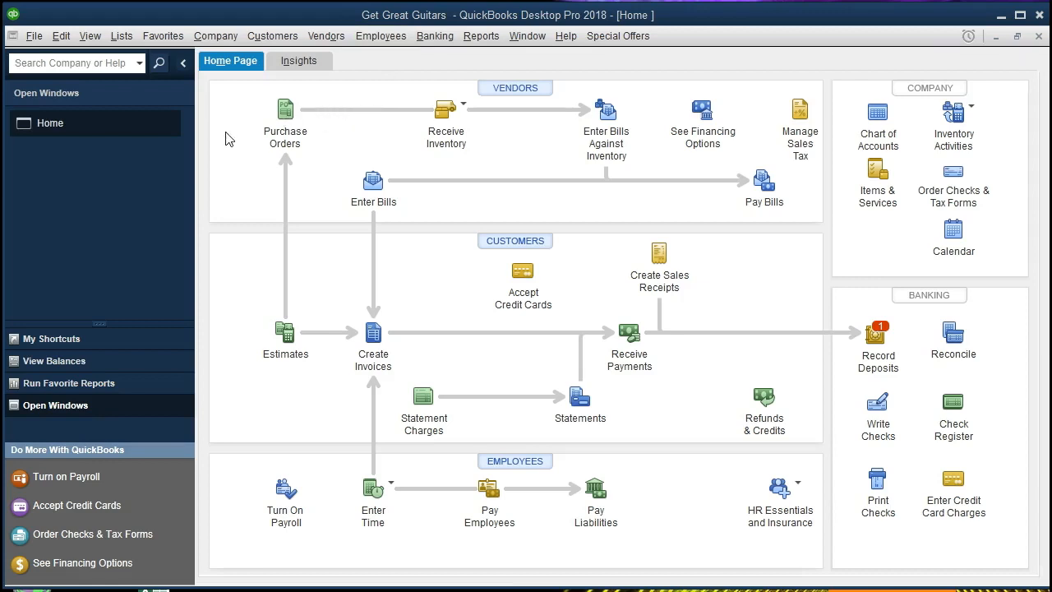
# - Browse the Company, Edit and View menus without choosing anything
pyautogui.click(215, 36)
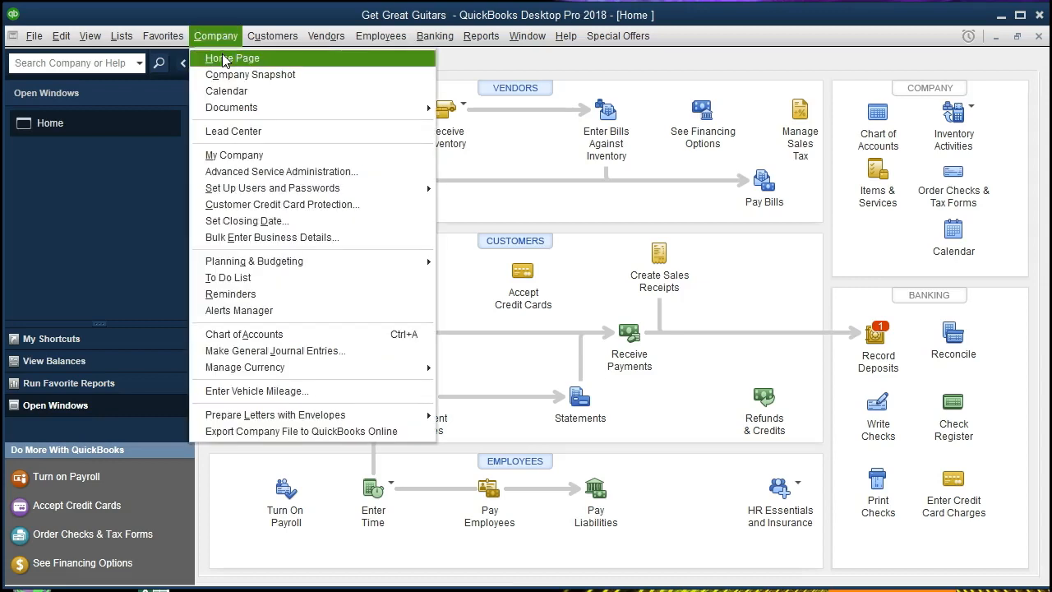
pyautogui.moveTo(227, 64)
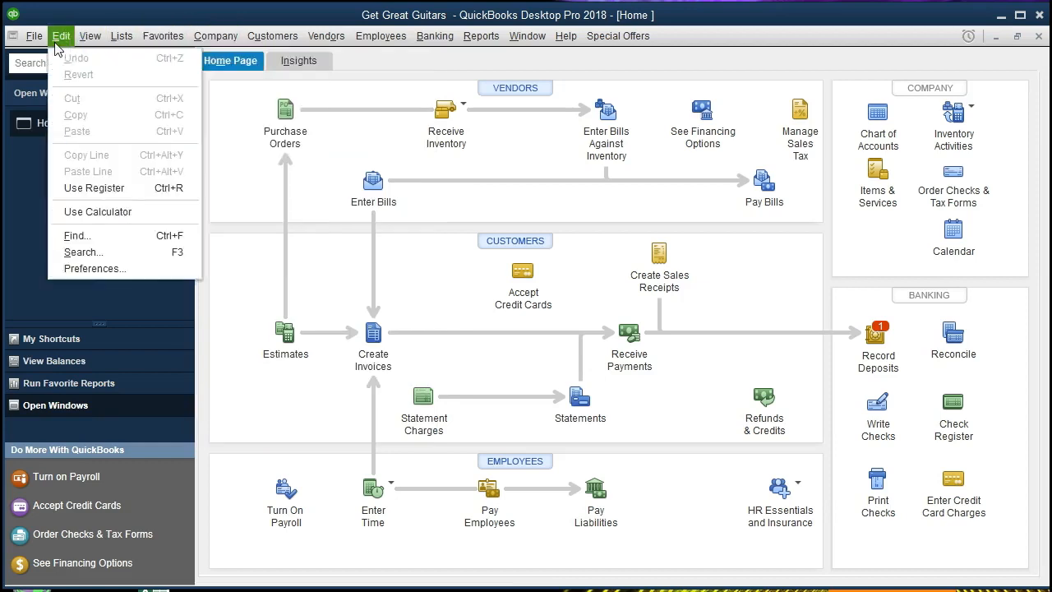
pyautogui.click(34, 36)
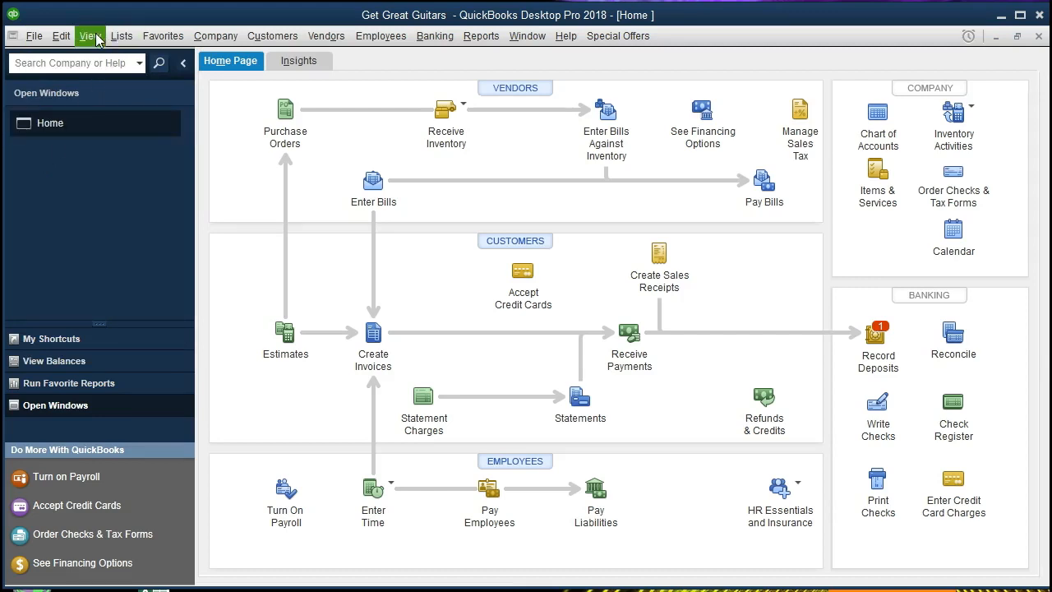
pyautogui.click(91, 36)
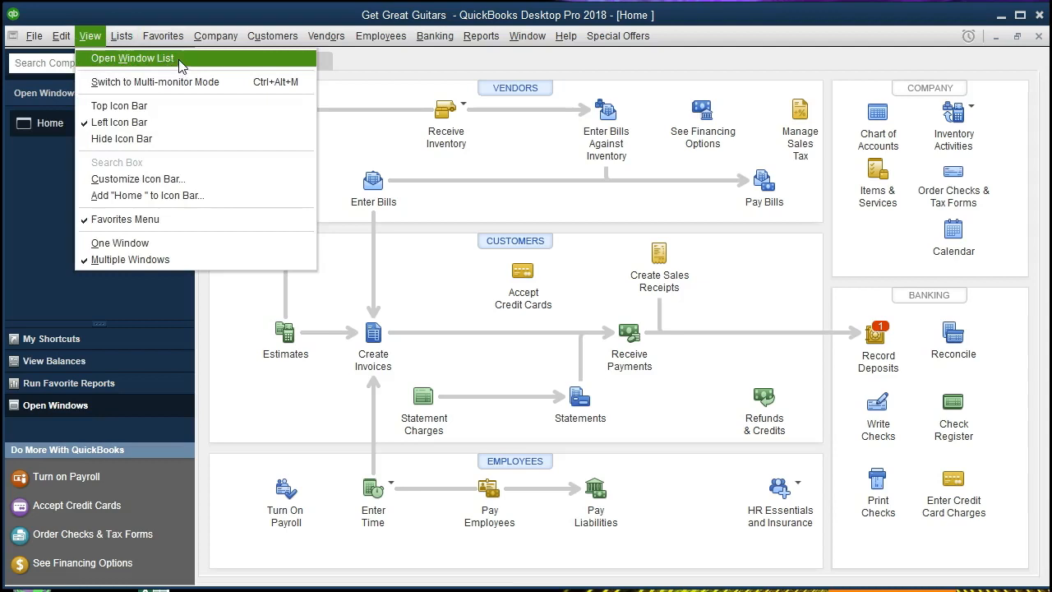
pyautogui.click(133, 58)
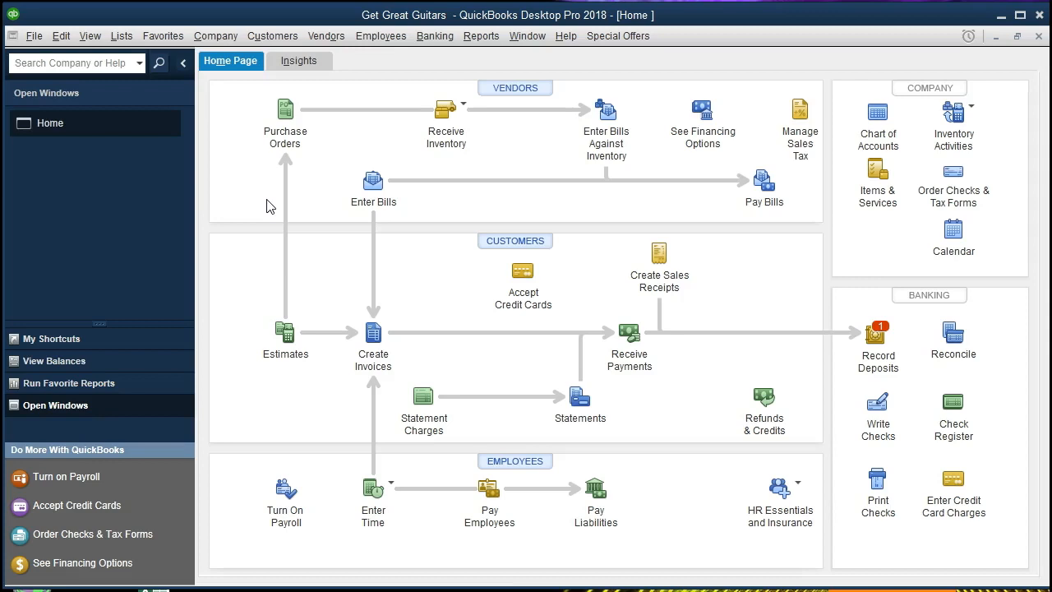
pyautogui.moveTo(288, 196)
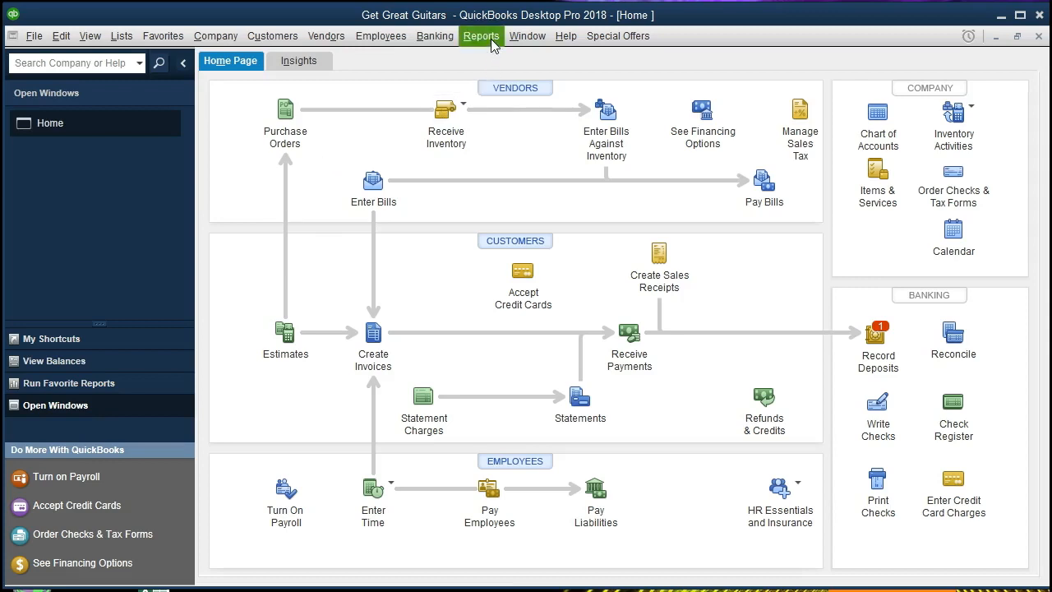
# - Go to Reports > Report Center, show the Sales category and scroll to the Sales Graph report
pyautogui.click(481, 35)
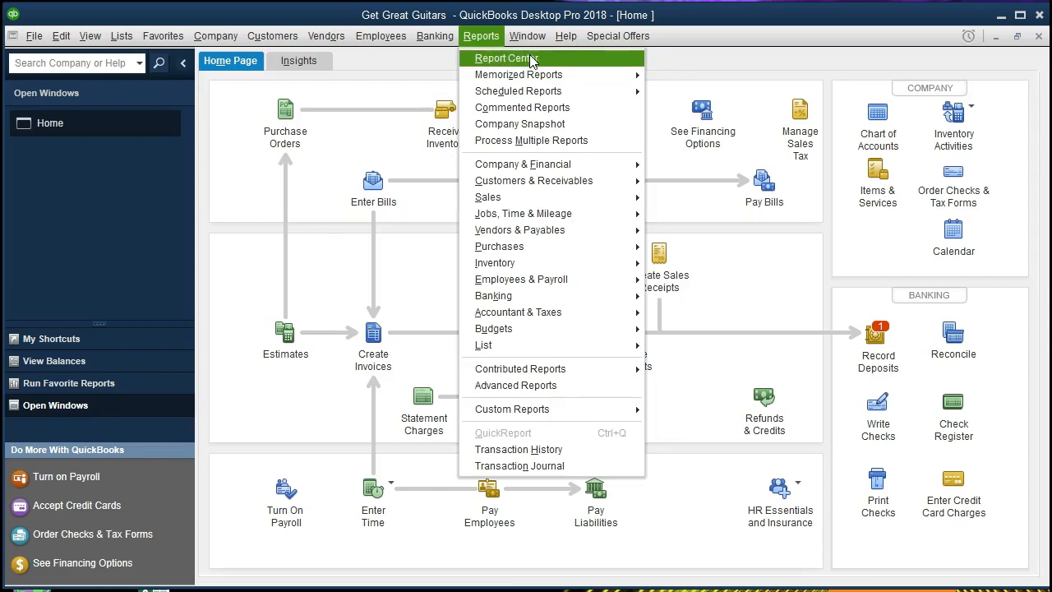
pyautogui.moveTo(555, 62)
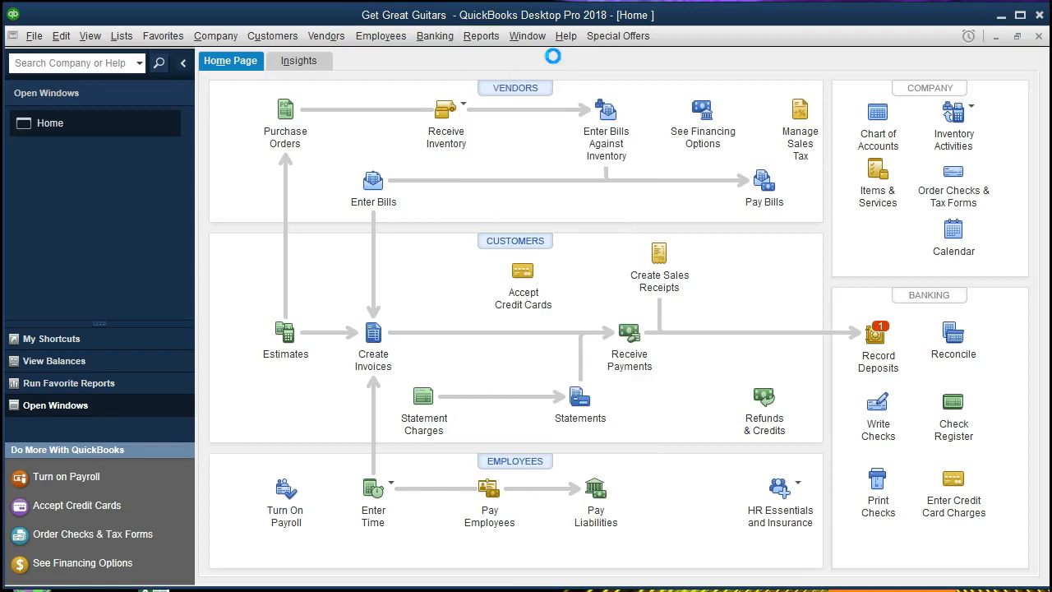
pyautogui.click(475, 36)
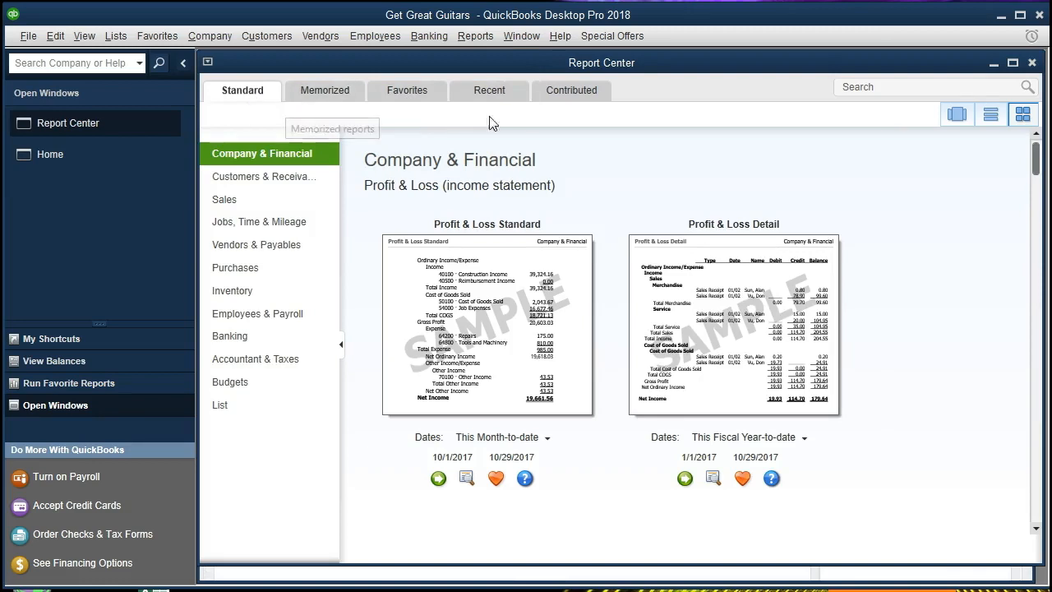
pyautogui.moveTo(1002, 135)
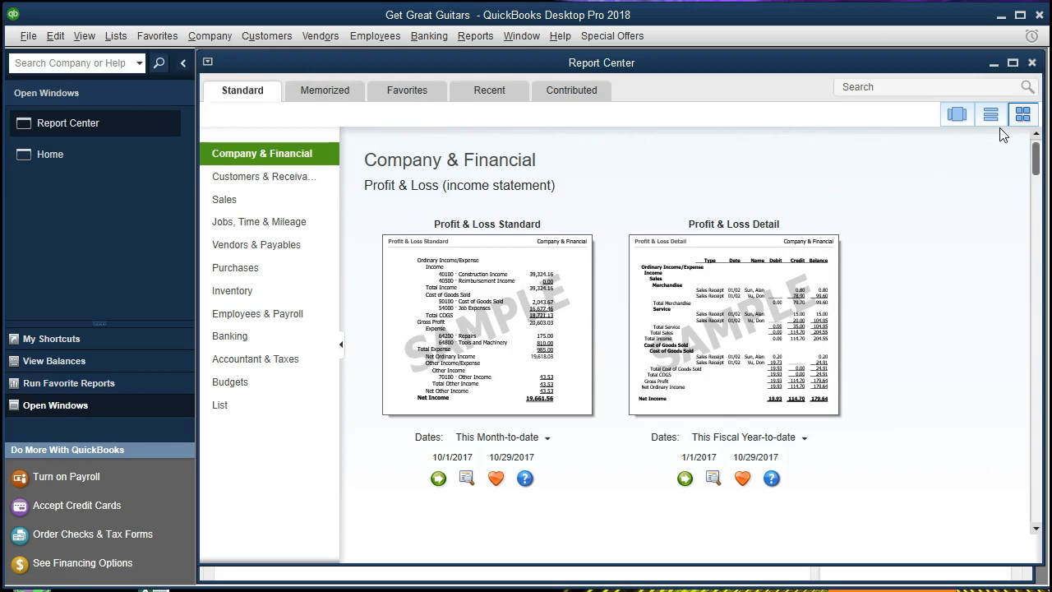
pyautogui.moveTo(748, 261)
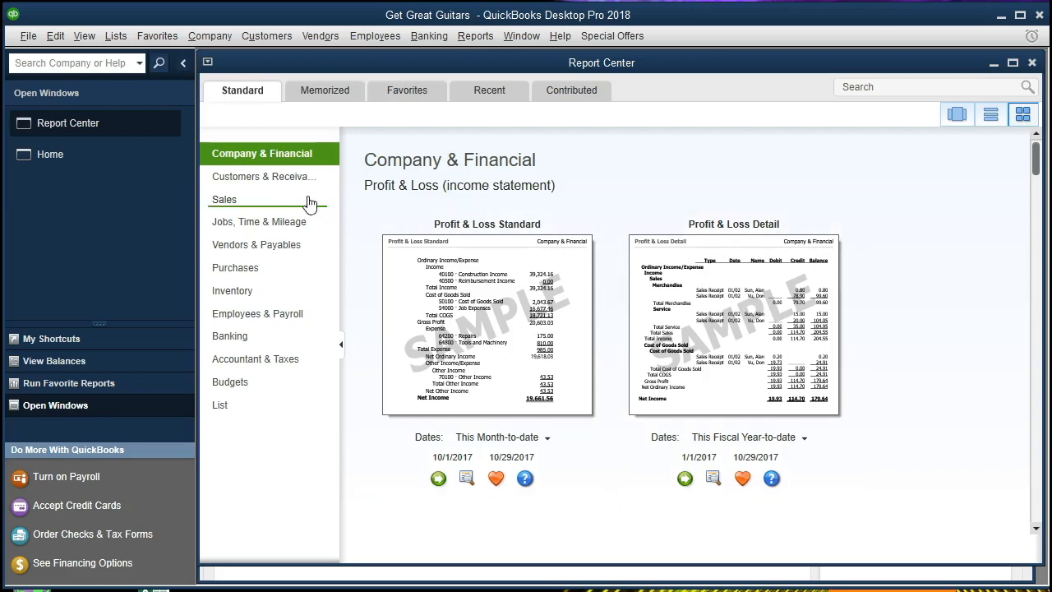
pyautogui.moveTo(255, 211)
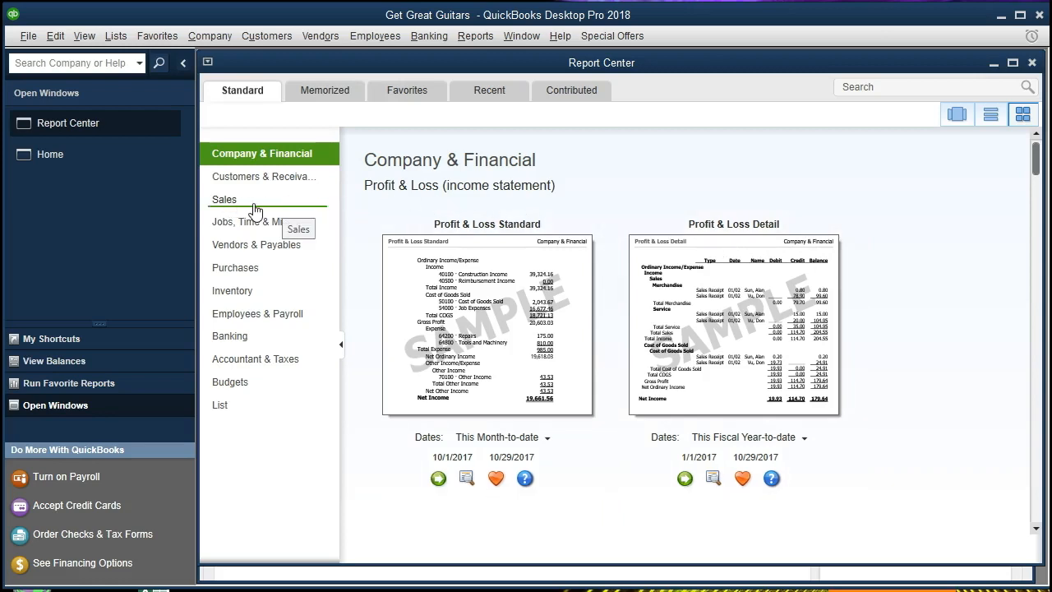
pyautogui.click(224, 199)
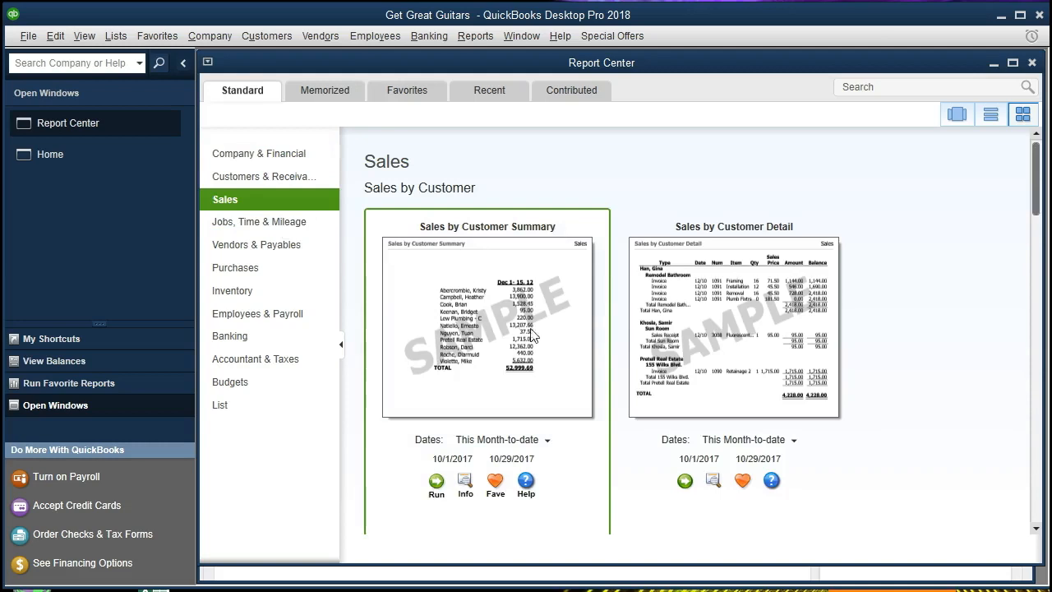
pyautogui.scroll(-3)
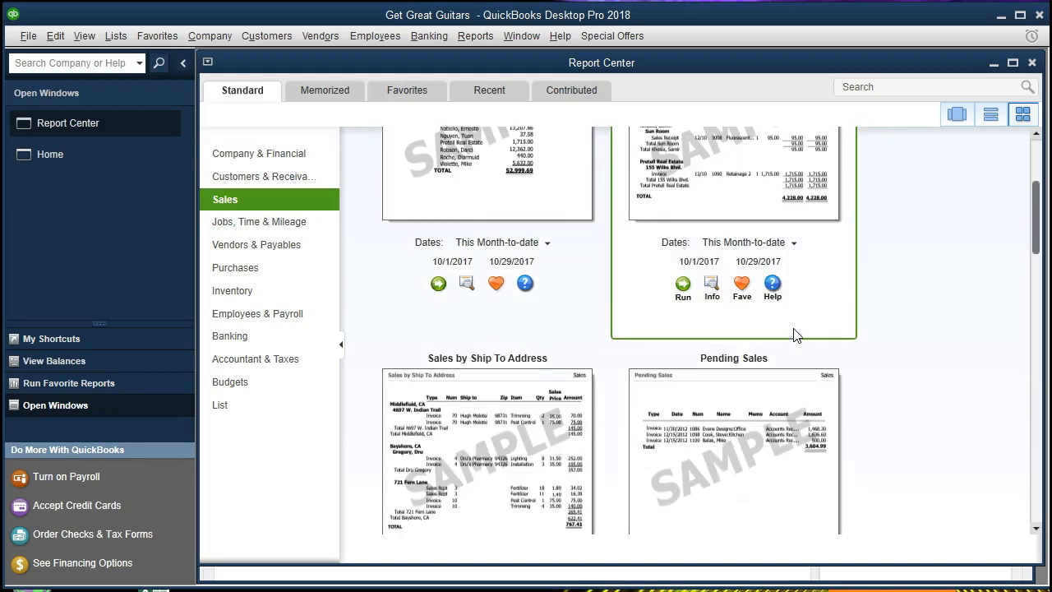
pyautogui.scroll(-3)
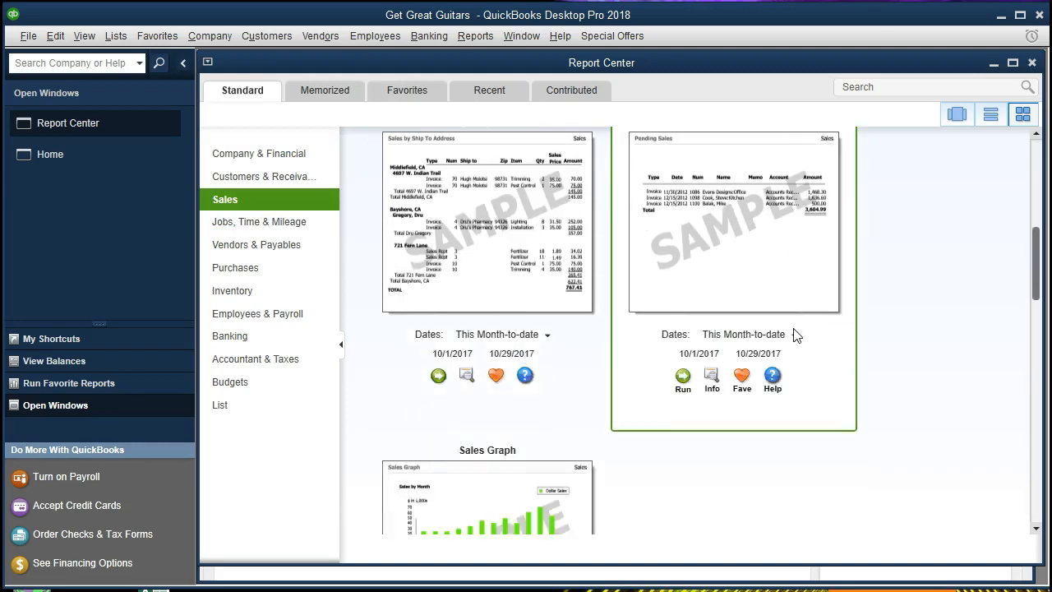
pyautogui.scroll(-3)
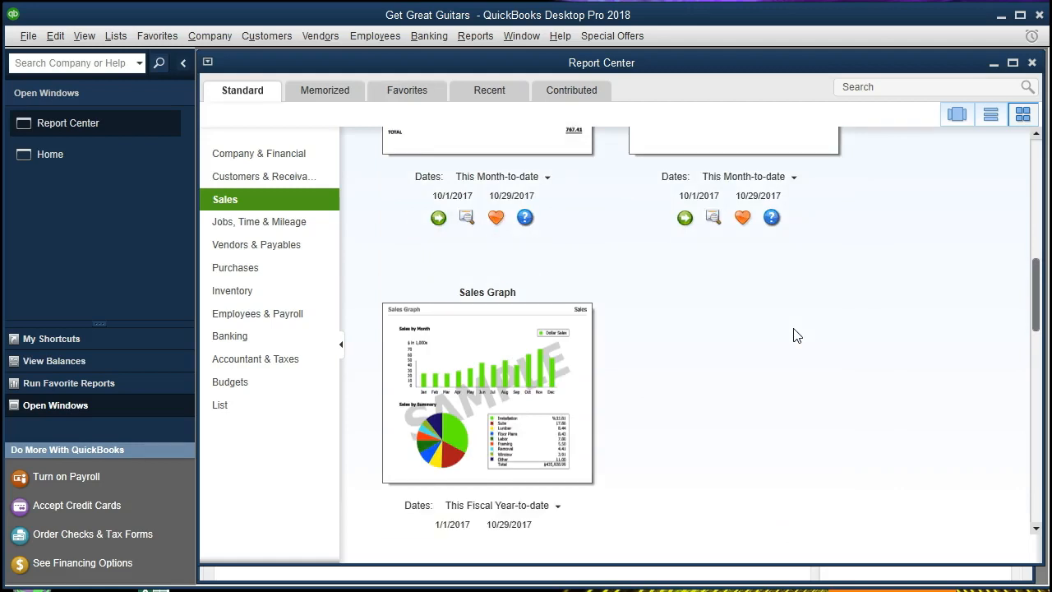
pyautogui.scroll(3)
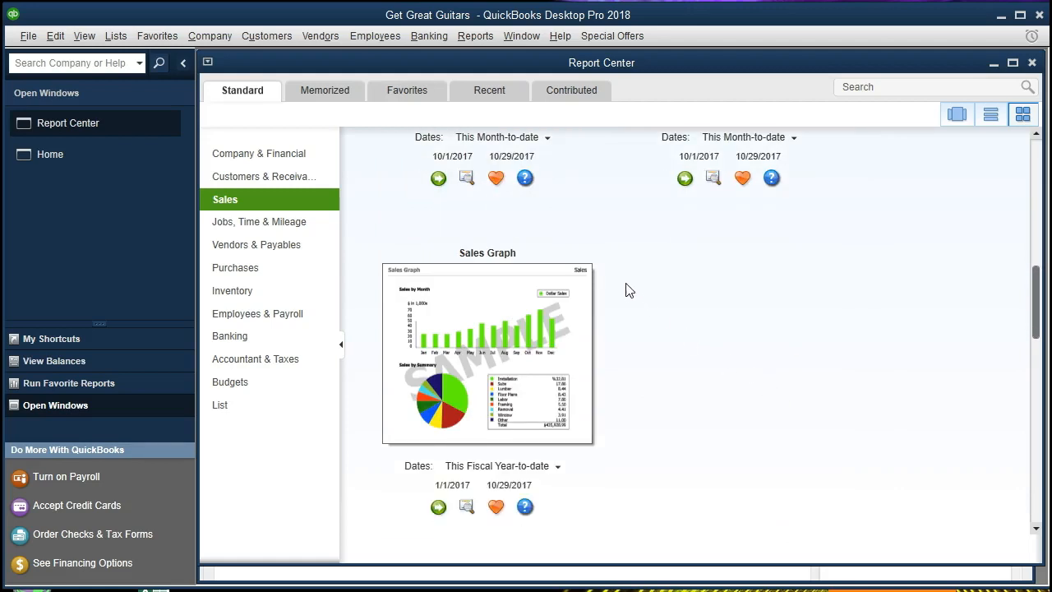
pyautogui.moveTo(365, 298)
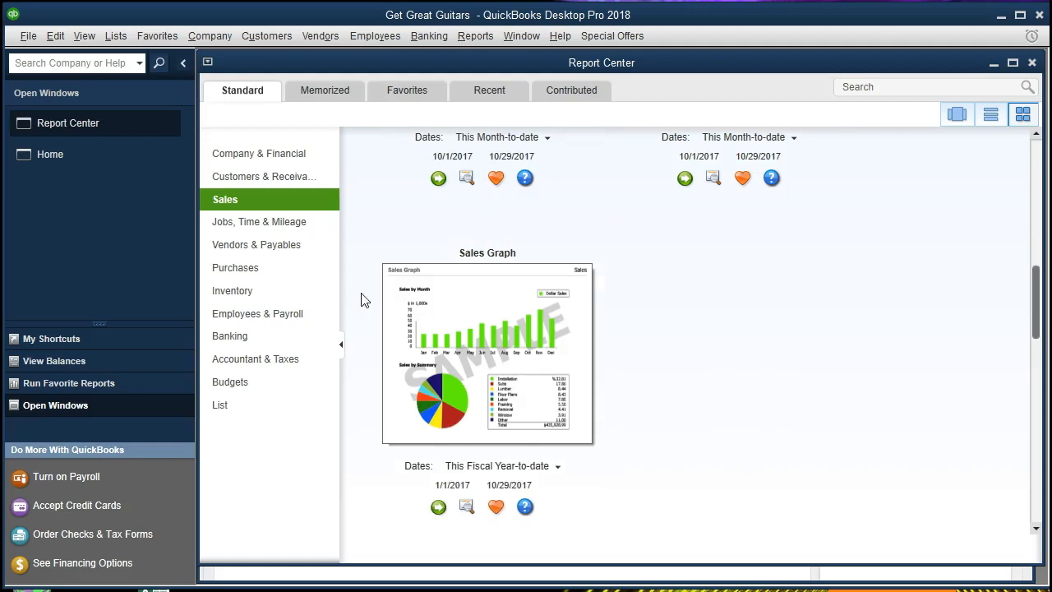
pyautogui.moveTo(367, 467)
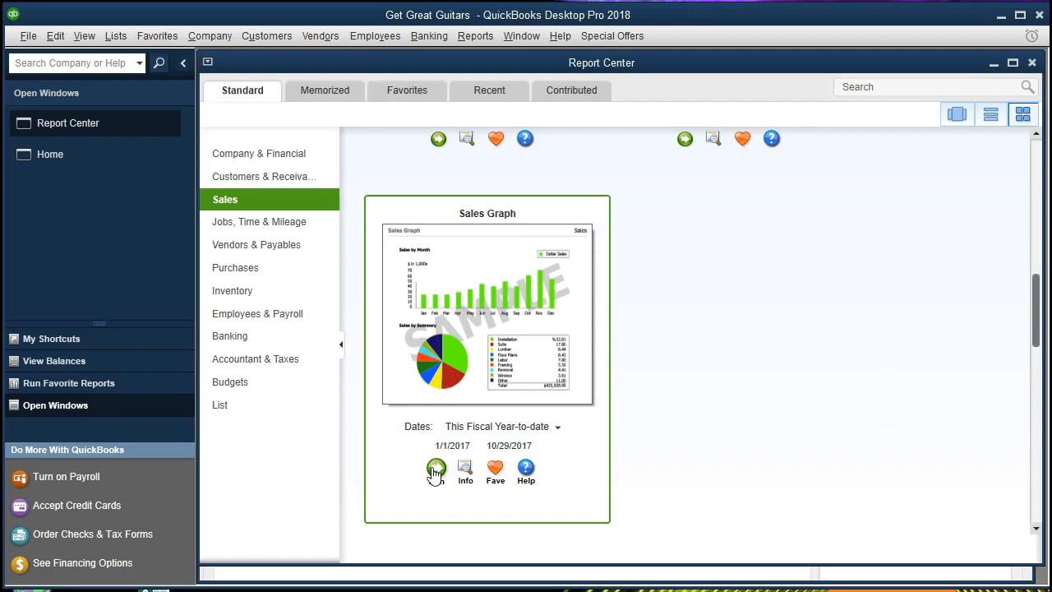
# - Run the Sales Graph report and maximize the QuickInsight: Sales Graph window
pyautogui.click(436, 471)
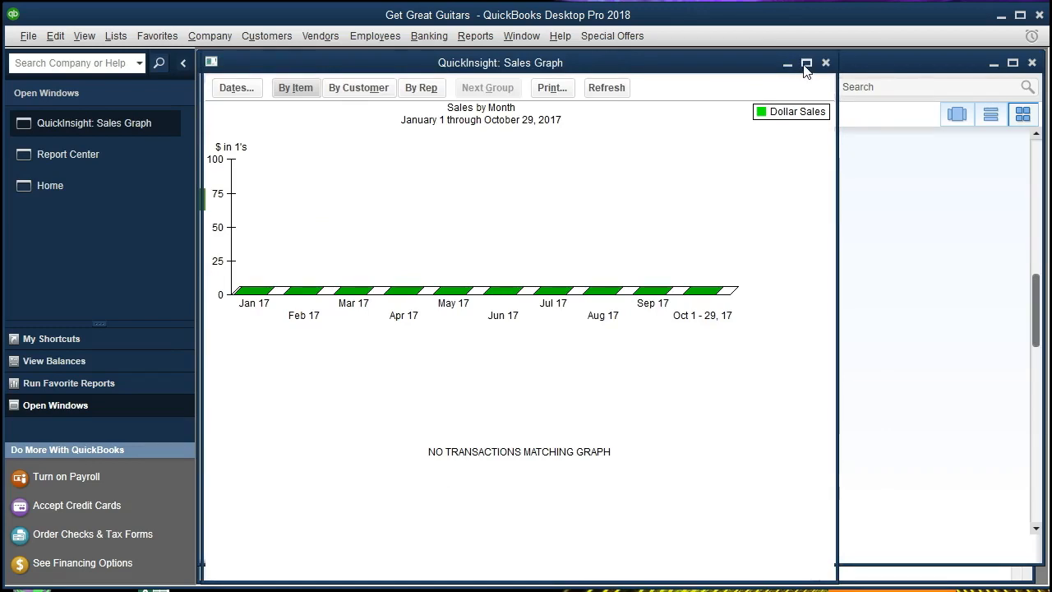
pyautogui.click(805, 63)
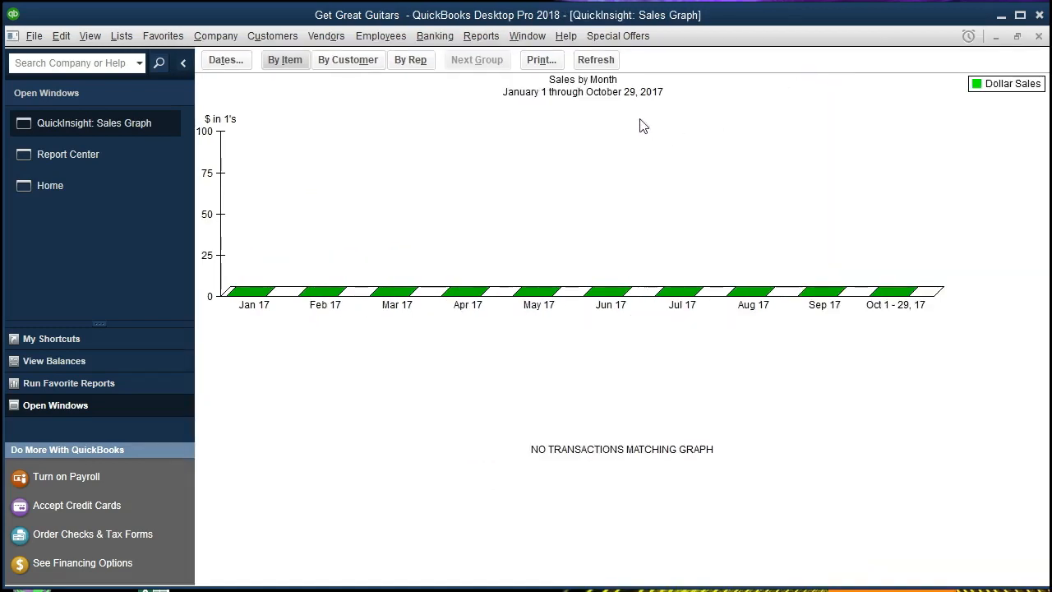
pyautogui.moveTo(479, 173)
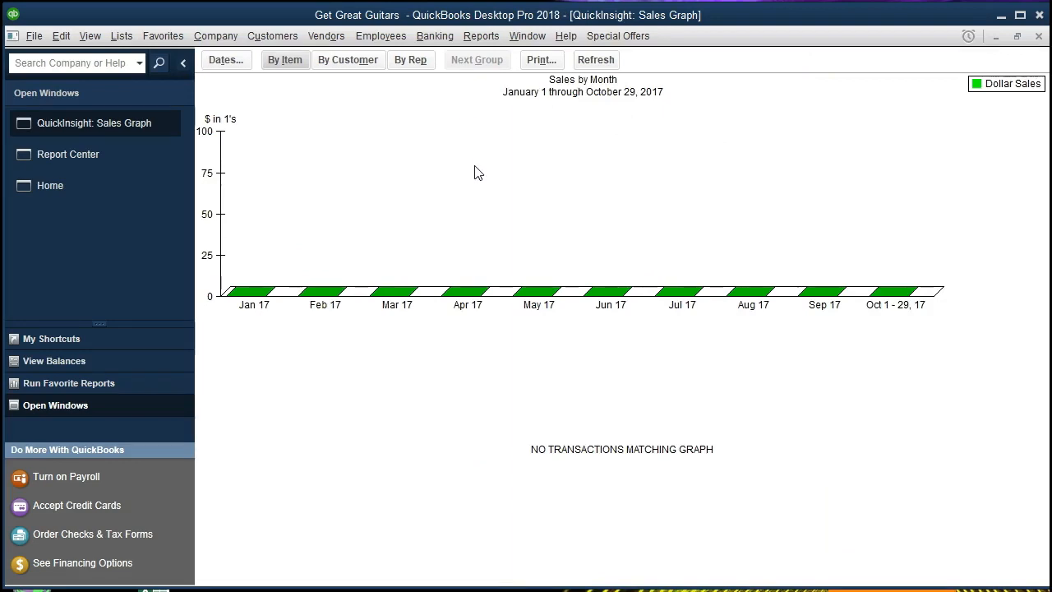
pyautogui.moveTo(480, 311)
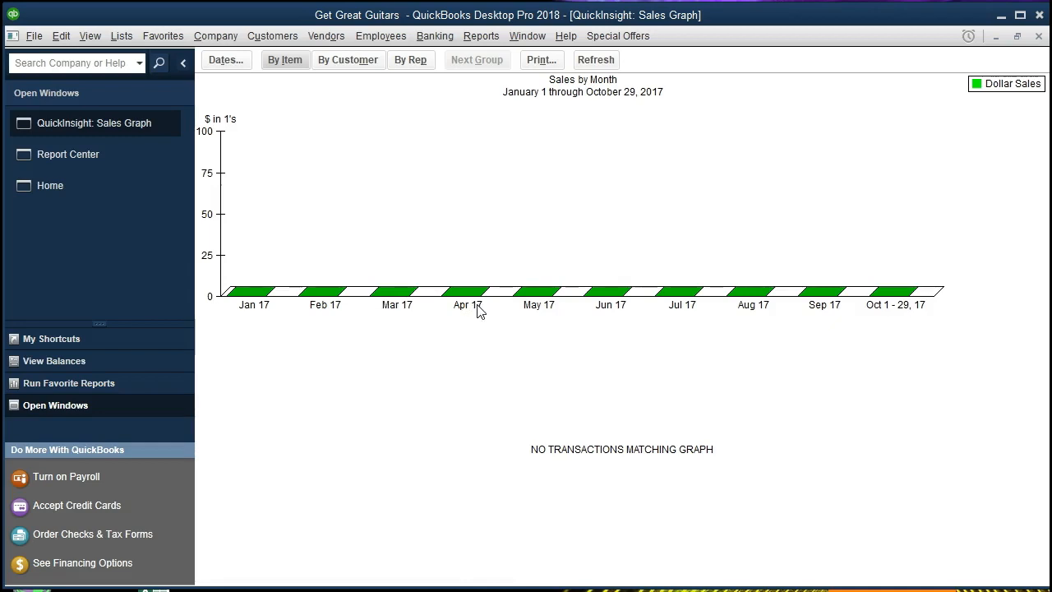
pyautogui.moveTo(470, 321)
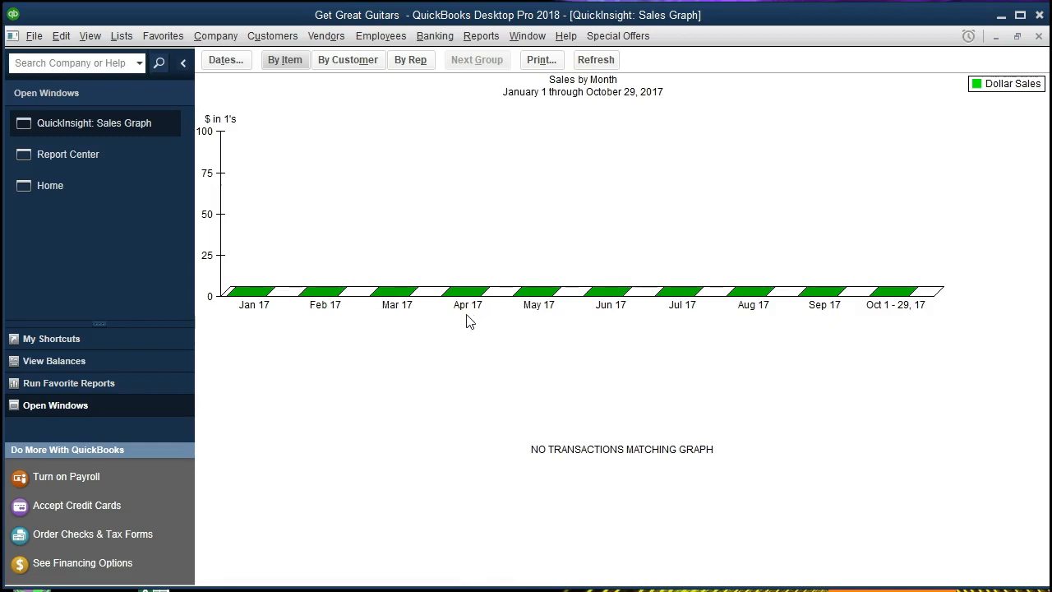
pyautogui.moveTo(459, 105)
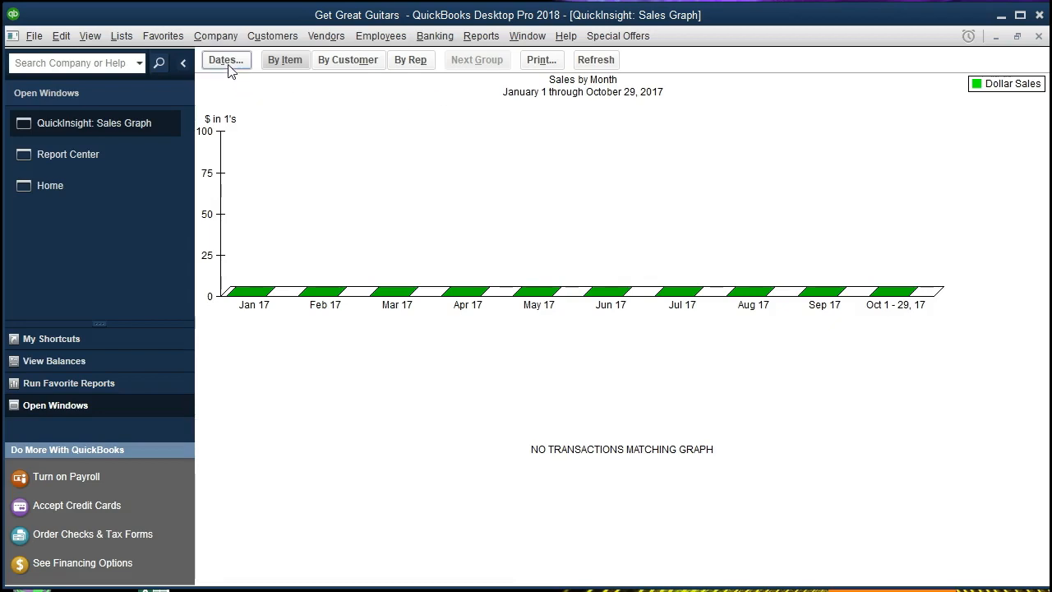
# - In Change Graph Dates, enter a custom range From 01/01/2021 To 02/28/2021
pyautogui.click(225, 60)
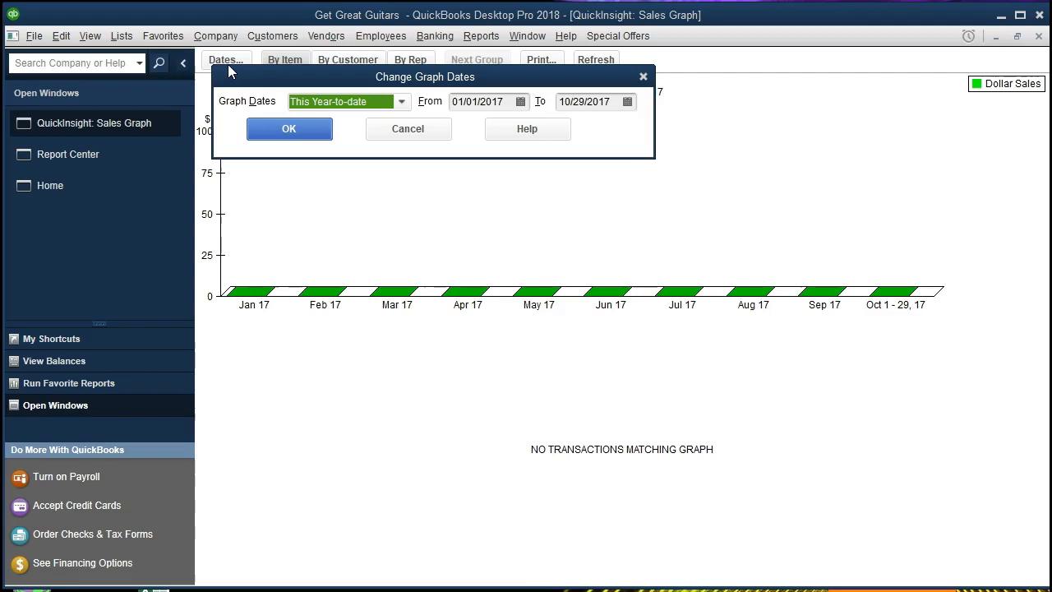
pyautogui.click(481, 101)
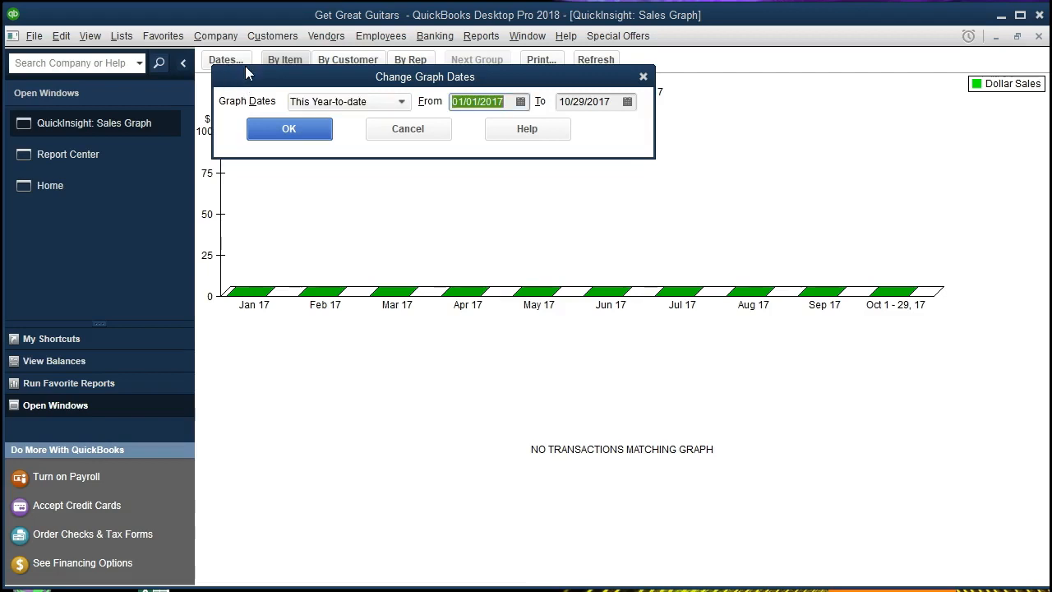
pyautogui.write('010121')
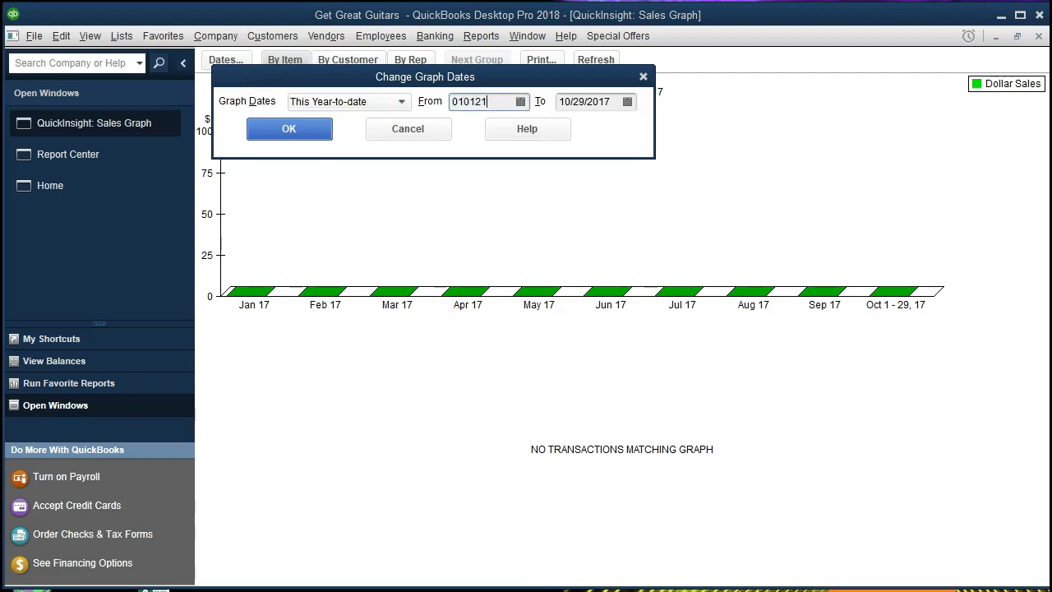
pyautogui.write('0228')
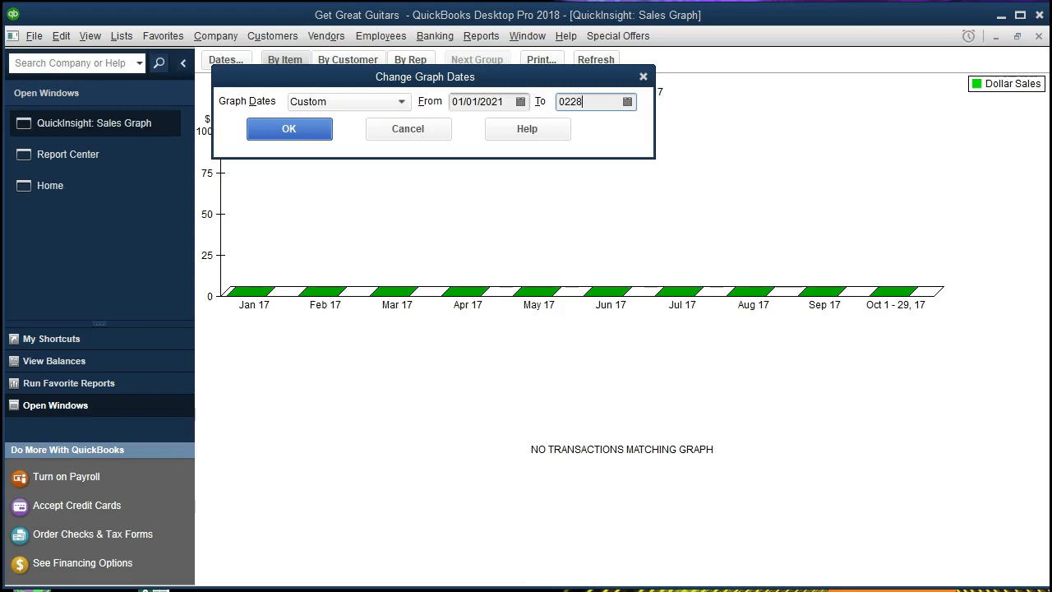
pyautogui.write('02/28/2021')
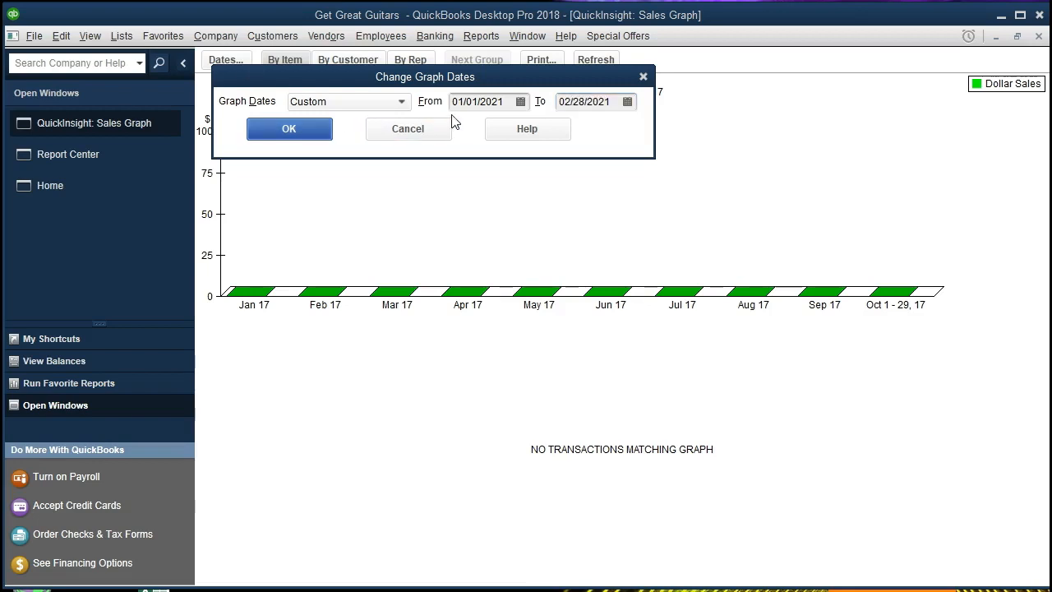
pyautogui.moveTo(516, 123)
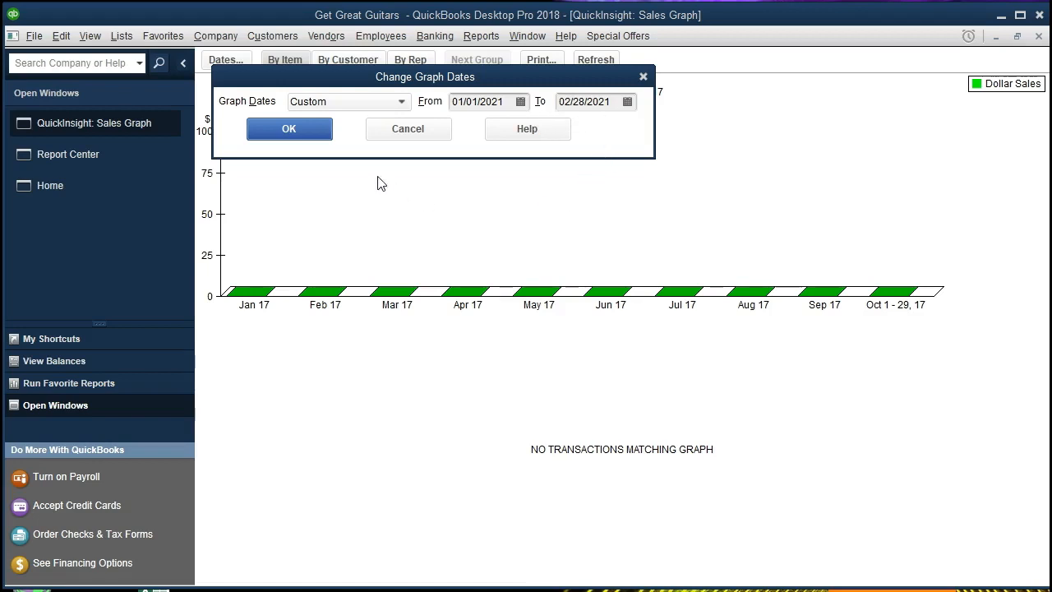
# - Apply the January–February 2021 range so the by-item graph totals $18,775.40
pyautogui.click(288, 128)
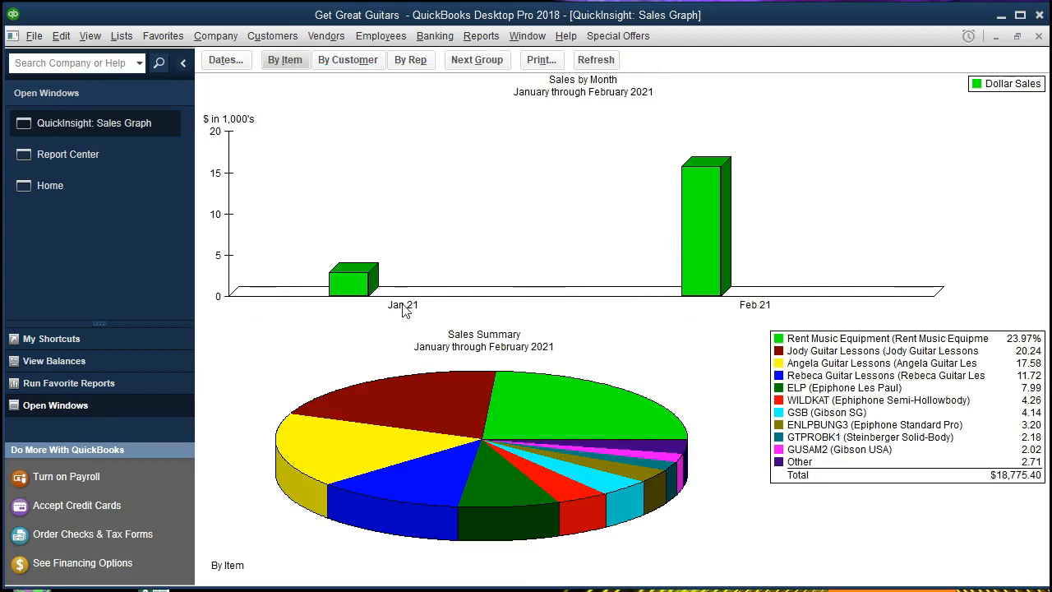
pyautogui.moveTo(612, 362)
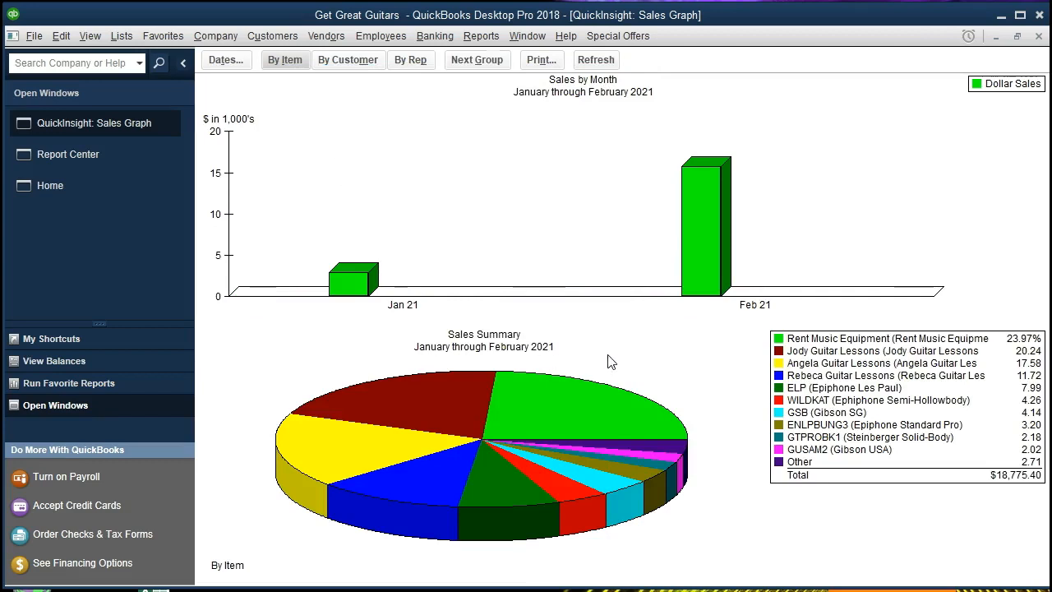
pyautogui.moveTo(357, 368)
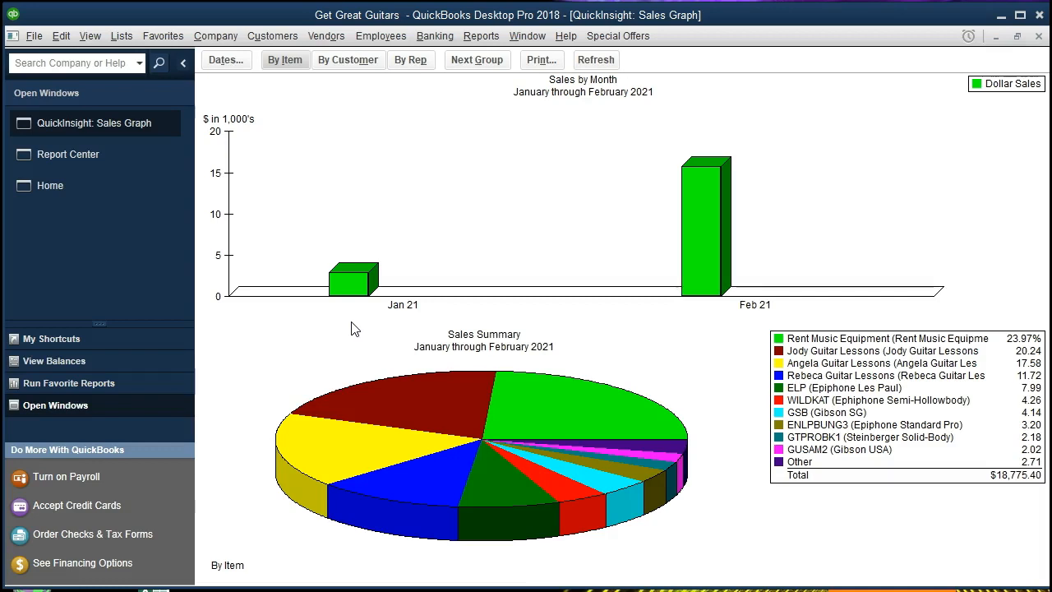
pyautogui.moveTo(336, 575)
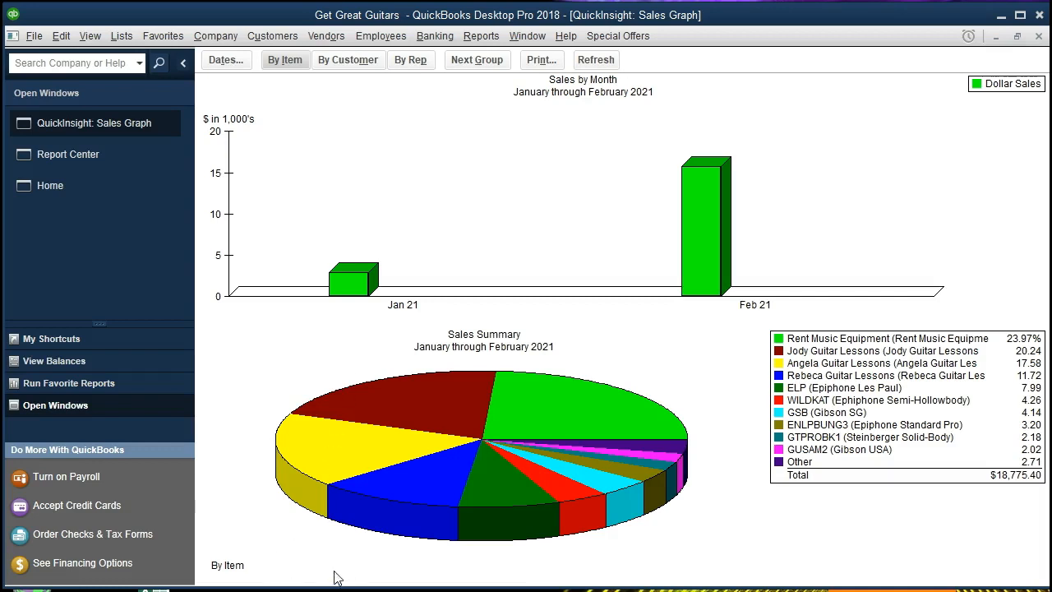
pyautogui.moveTo(444, 570)
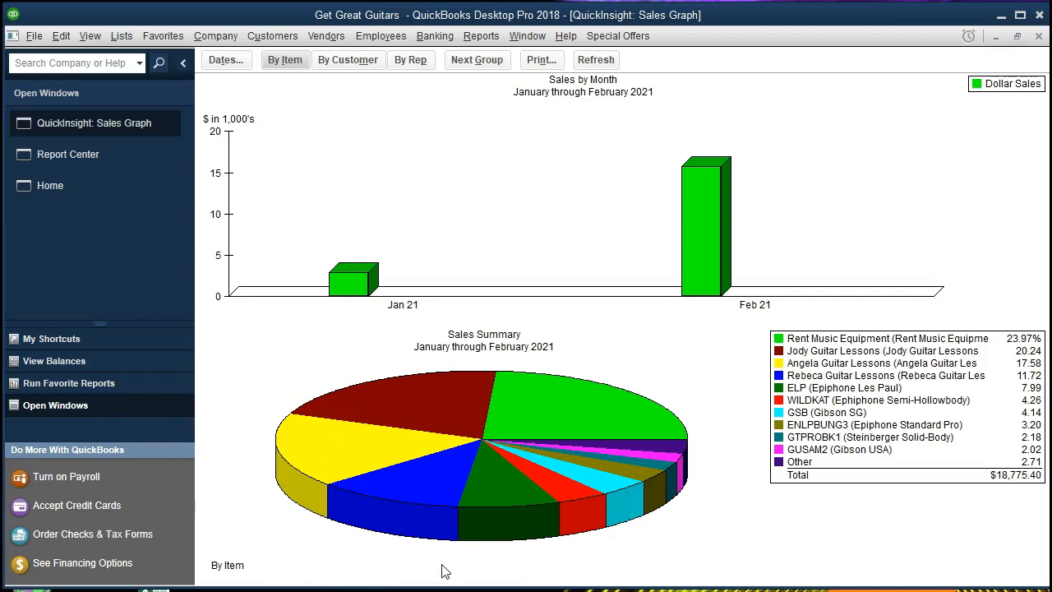
pyautogui.moveTo(481, 567)
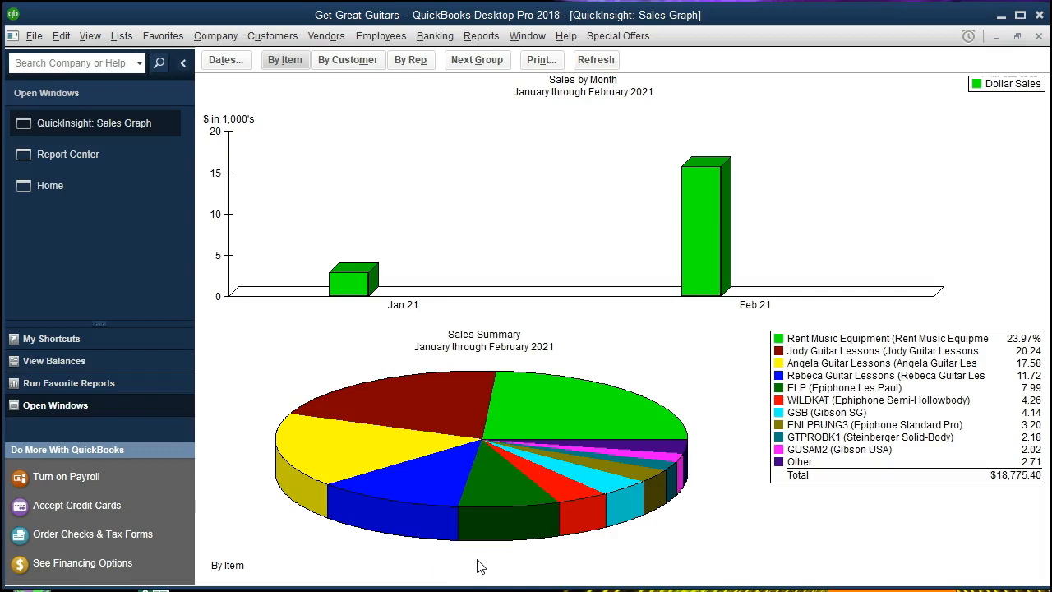
pyautogui.moveTo(288, 83)
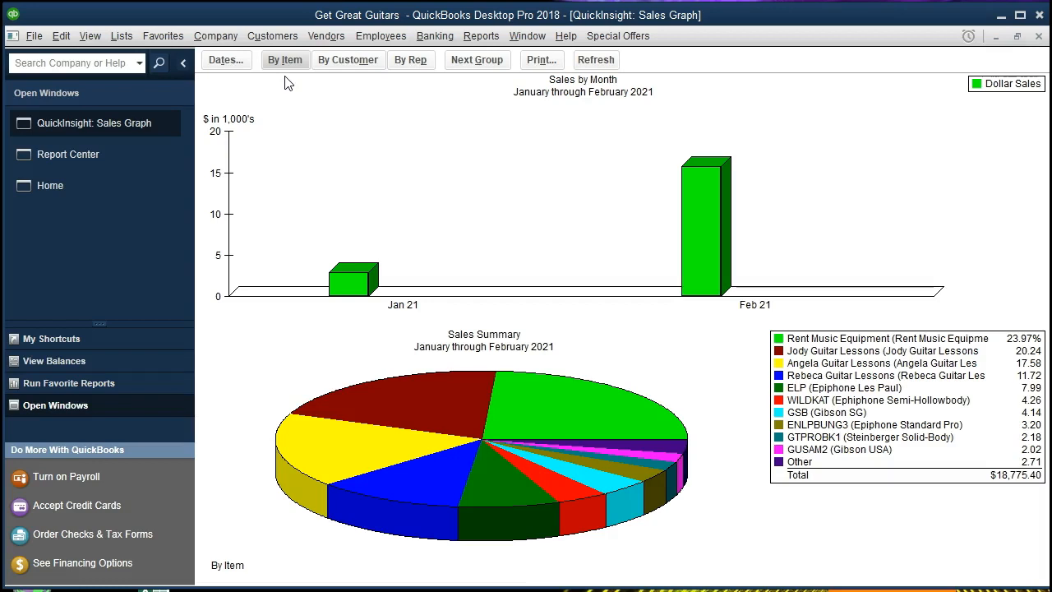
pyautogui.moveTo(549, 402)
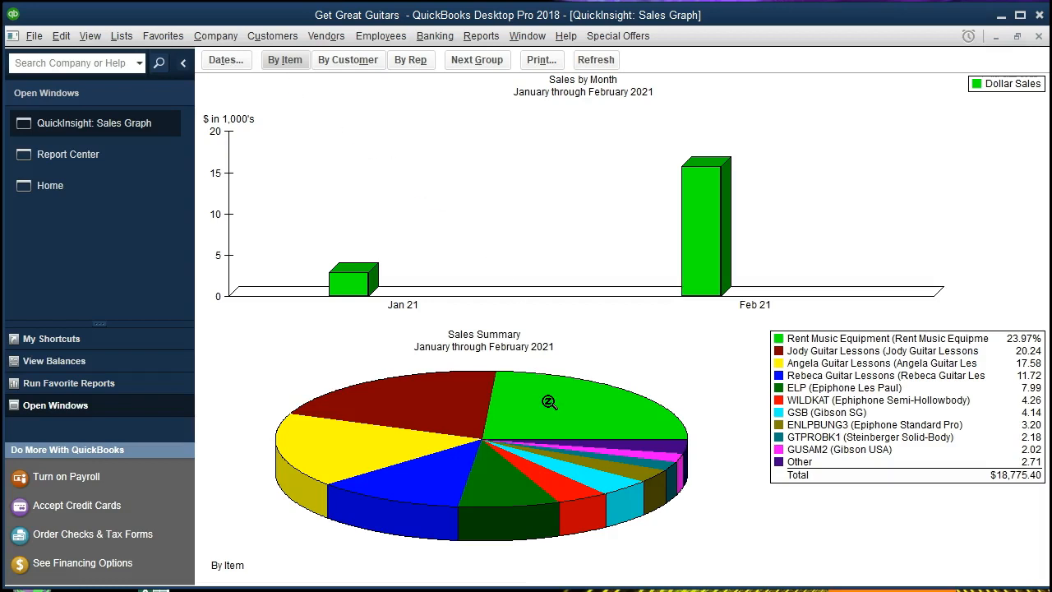
pyautogui.moveTo(764, 351)
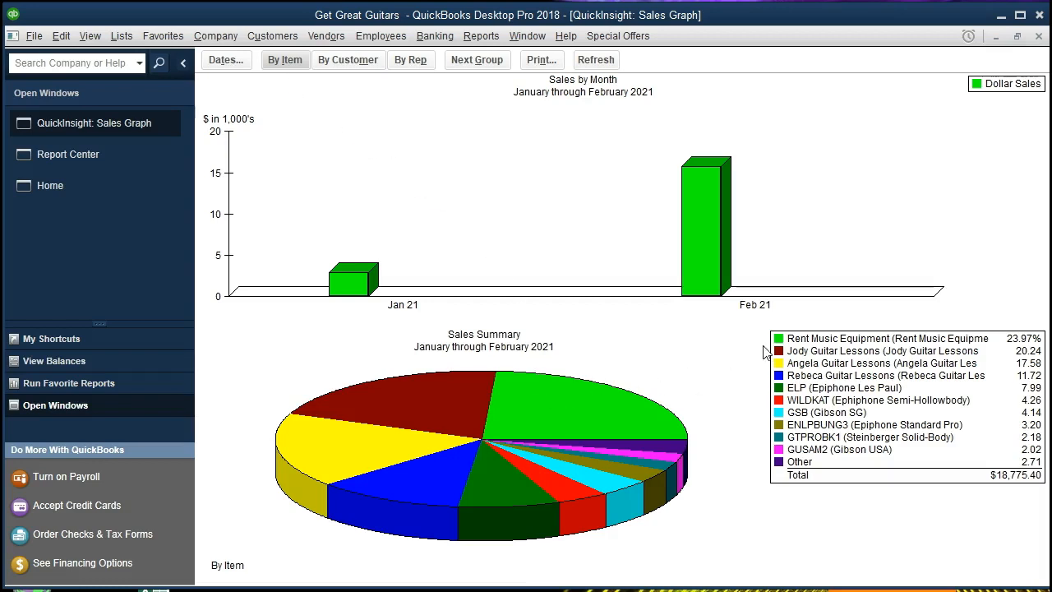
pyautogui.moveTo(813, 371)
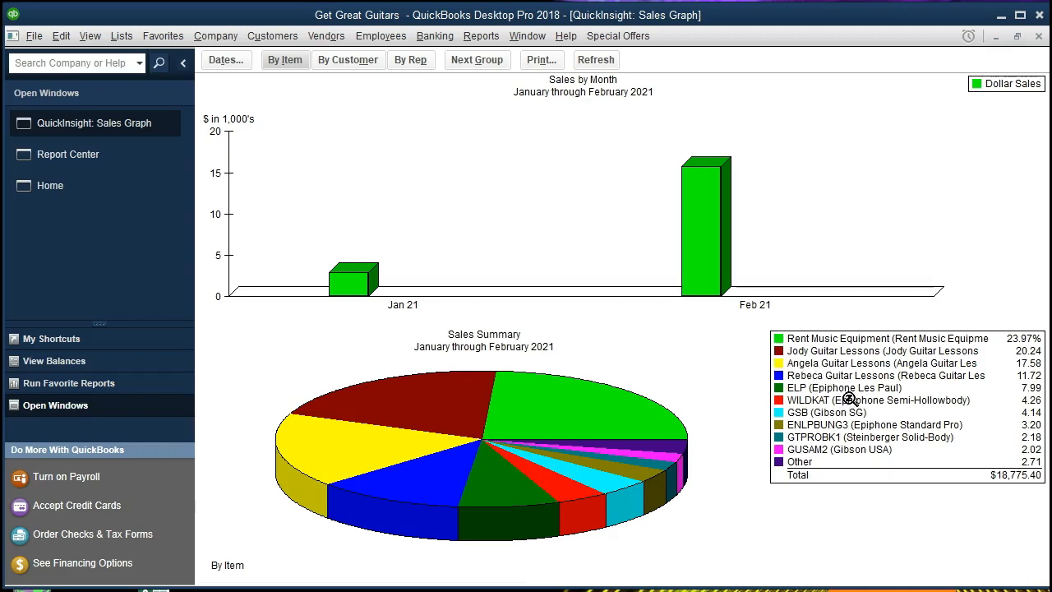
pyautogui.moveTo(849, 390)
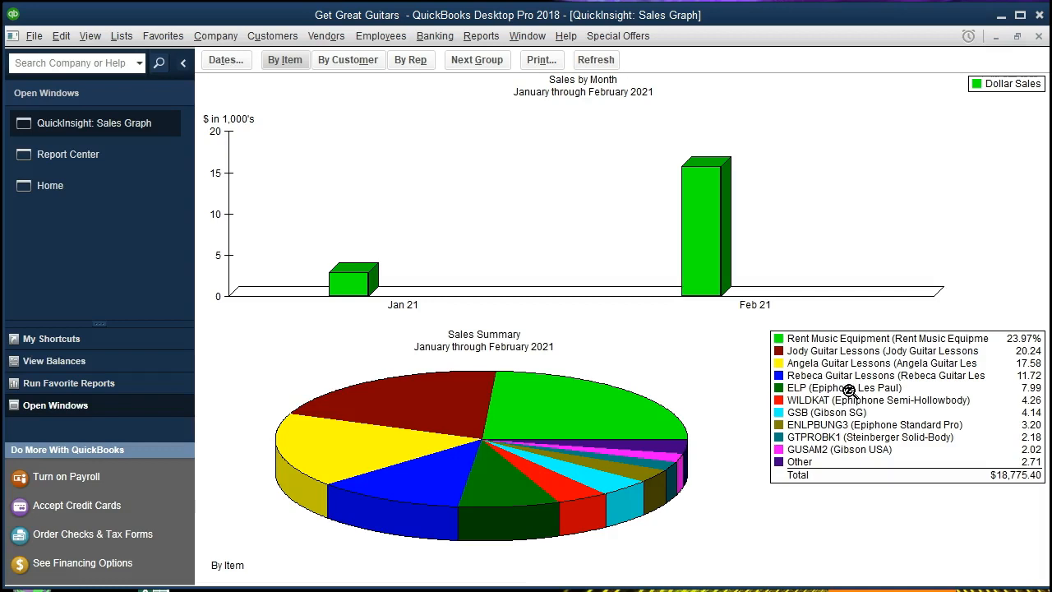
pyautogui.moveTo(856, 420)
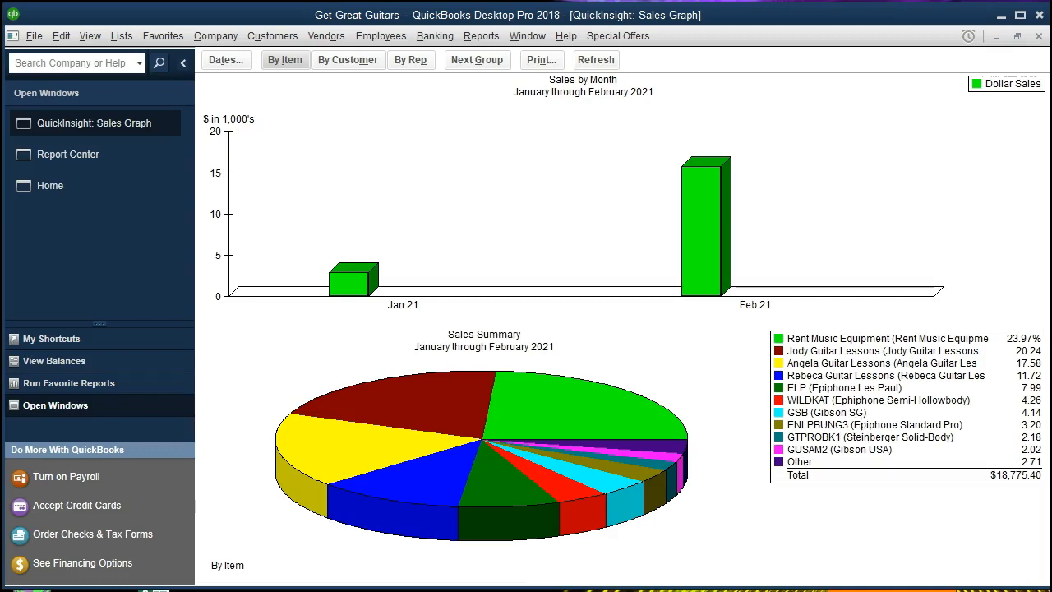
pyautogui.moveTo(203, 434)
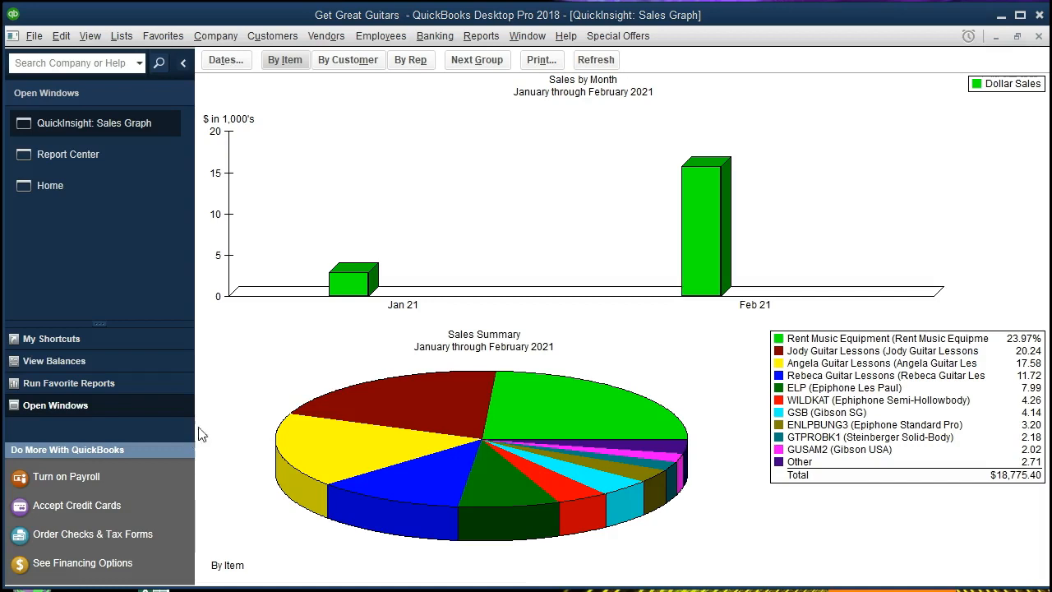
pyautogui.moveTo(302, 275)
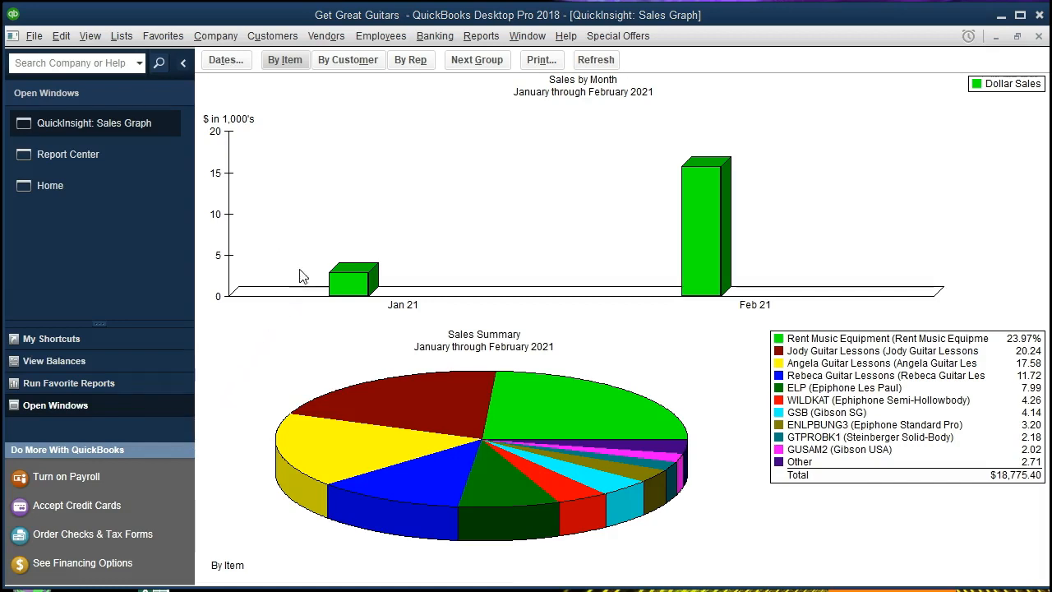
pyautogui.moveTo(347, 189)
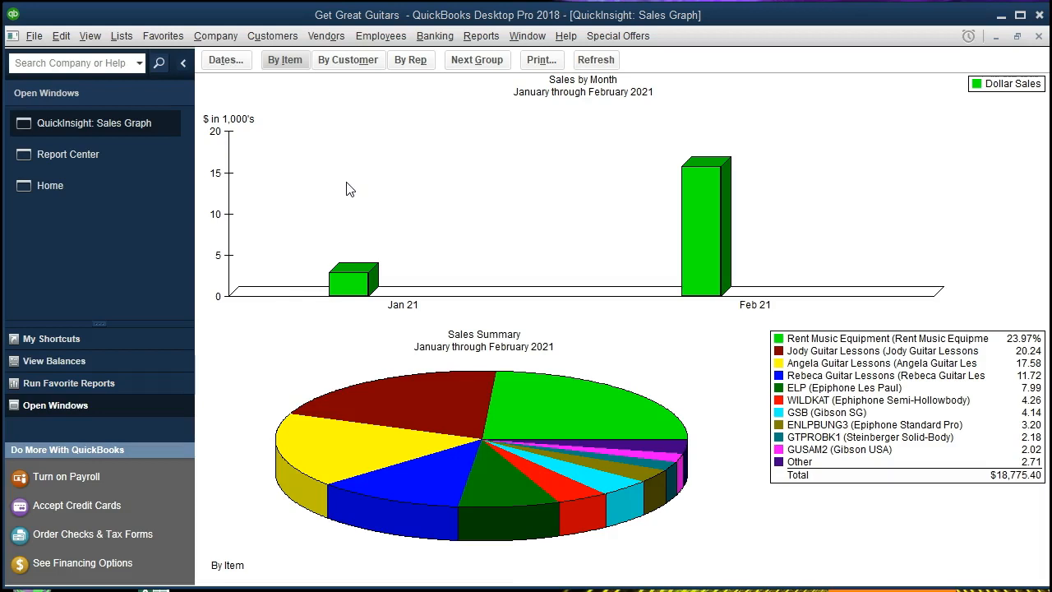
pyautogui.moveTo(466, 143)
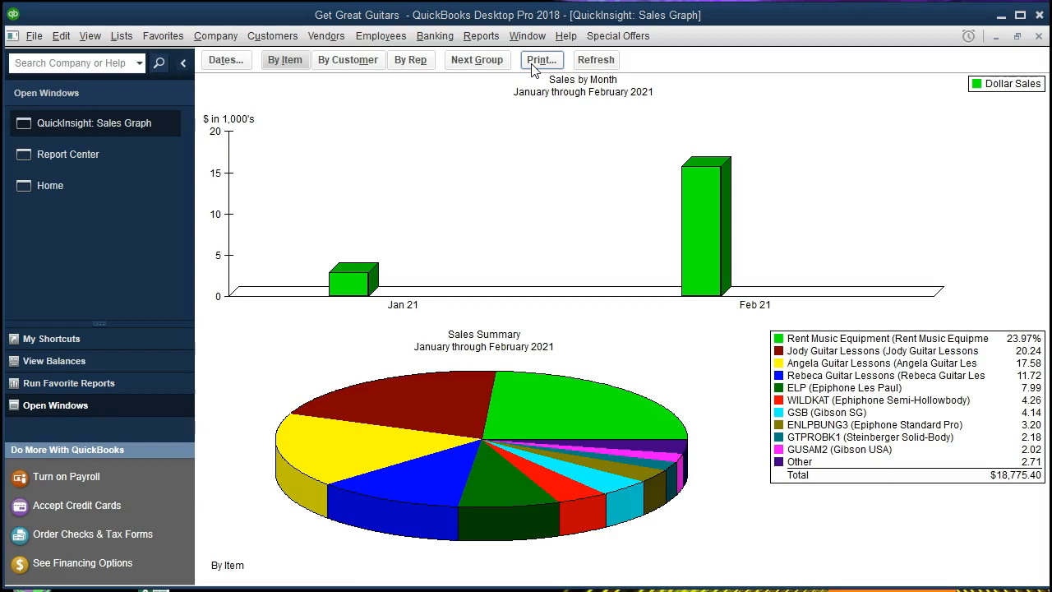
pyautogui.moveTo(493, 102)
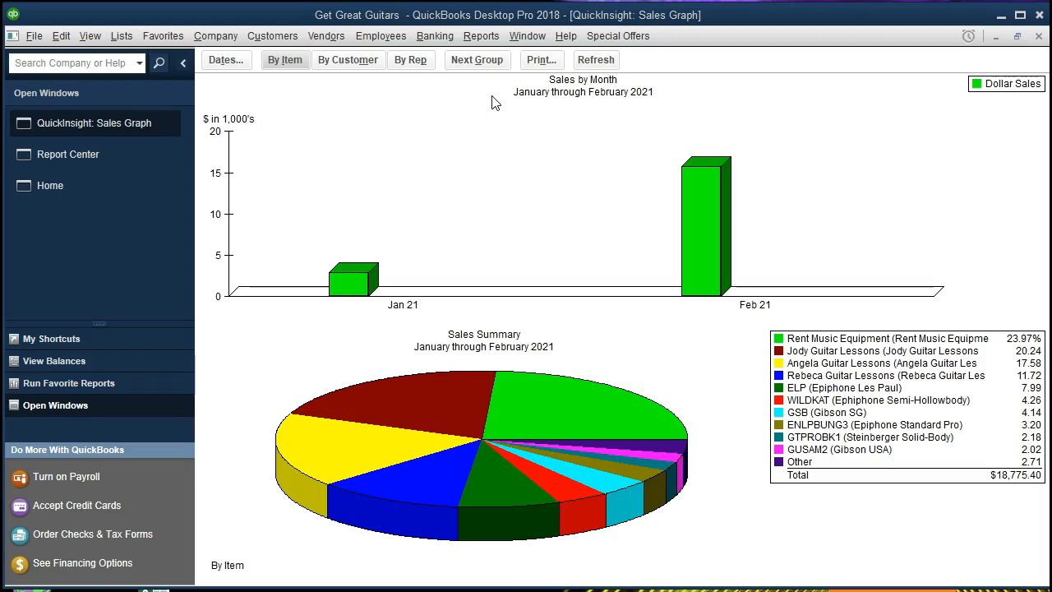
# - Print the by-item sales graph to CutePDF Writer, bringing up its Save As window
pyautogui.click(541, 59)
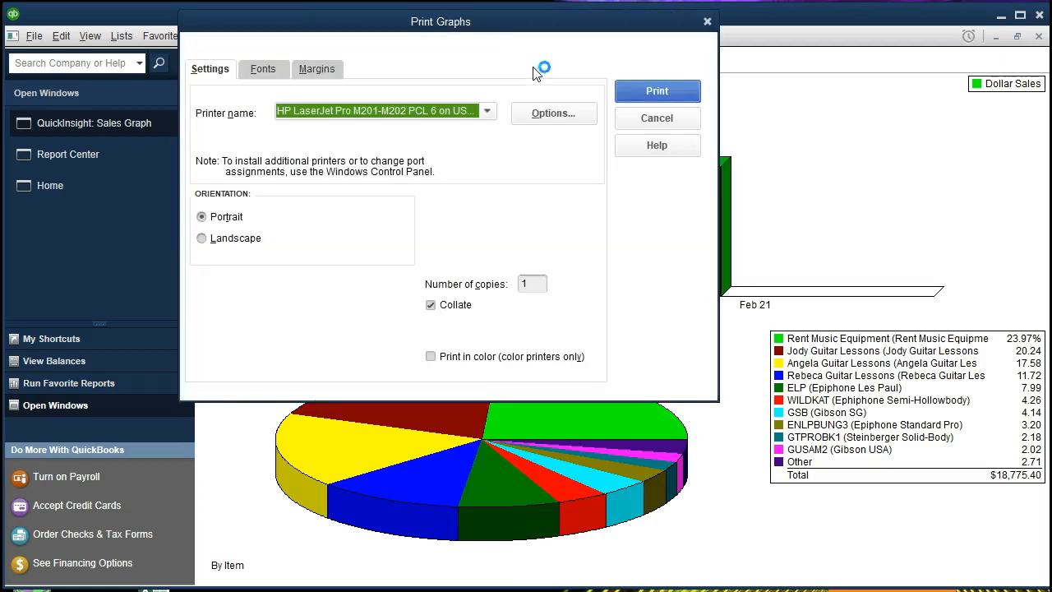
pyautogui.moveTo(473, 128)
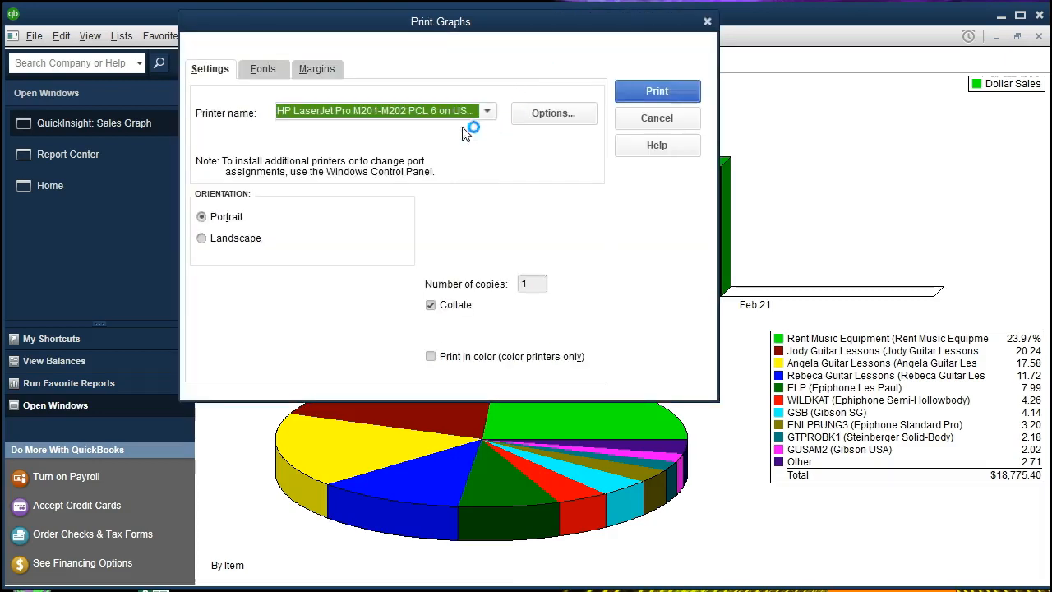
pyautogui.moveTo(493, 120)
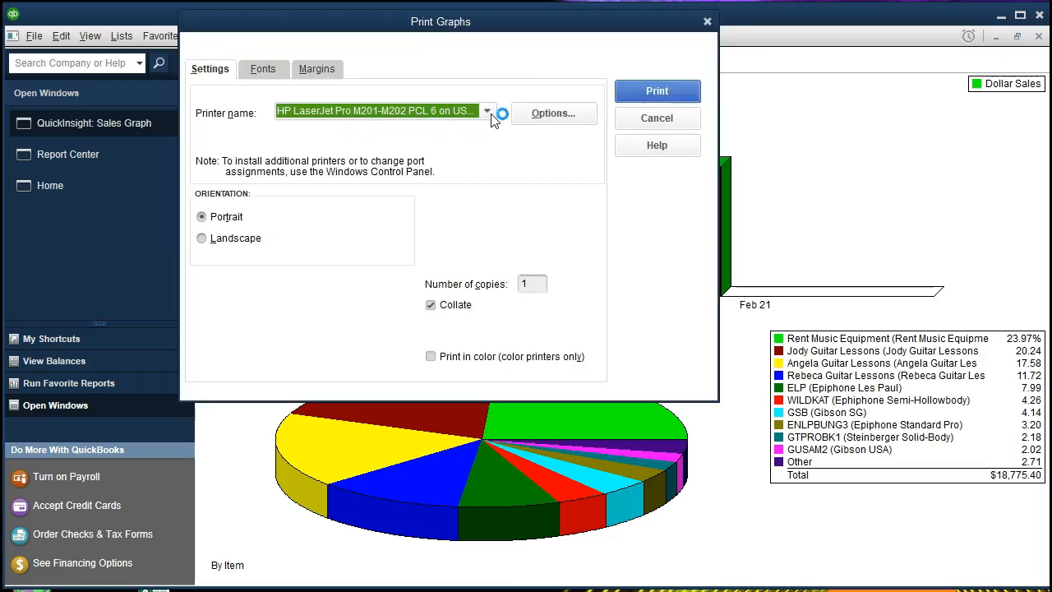
pyautogui.click(487, 111)
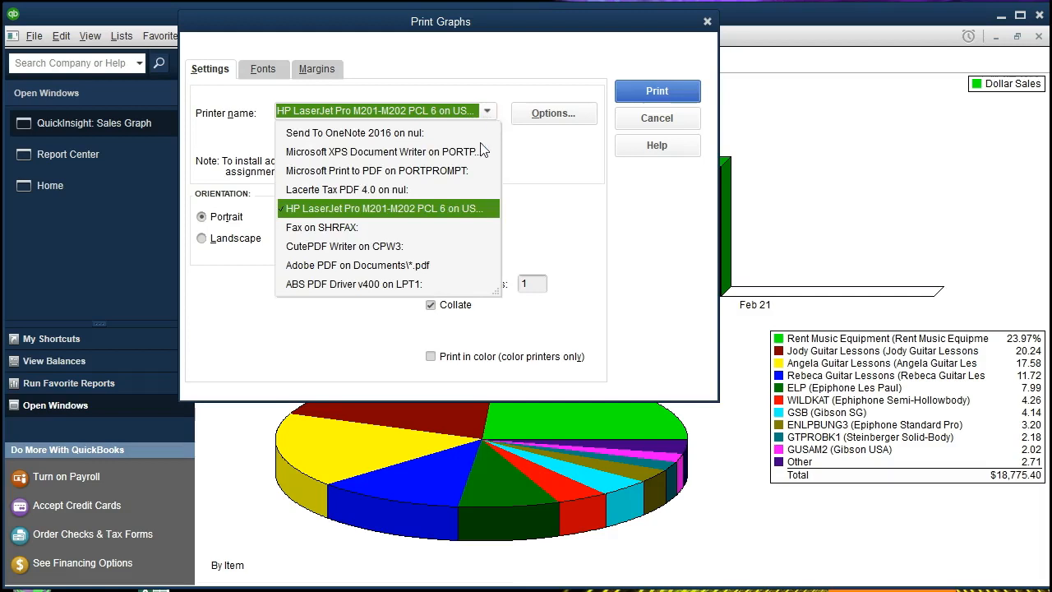
pyautogui.moveTo(304, 261)
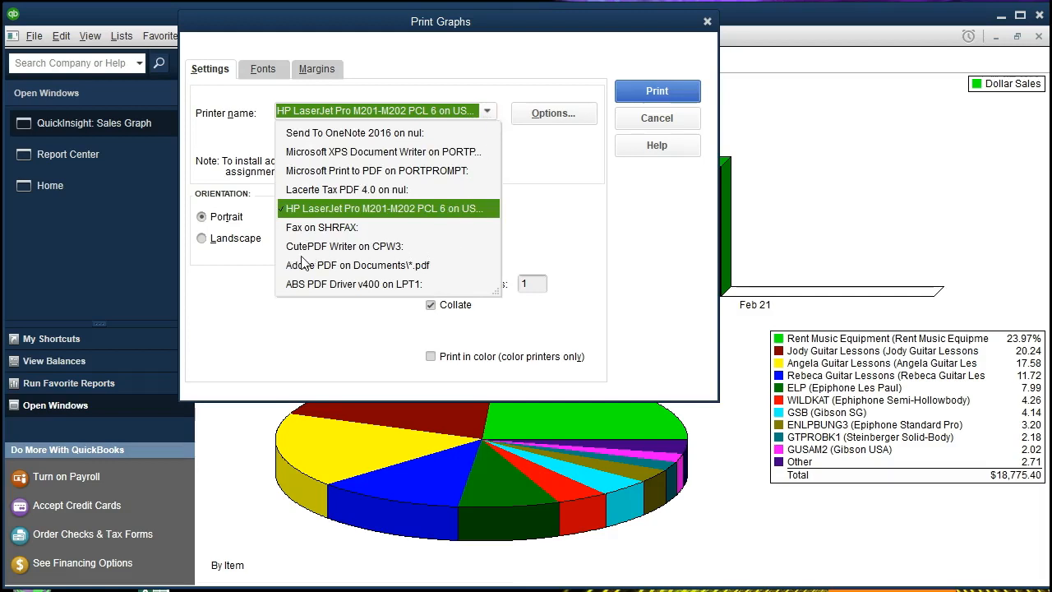
pyautogui.moveTo(328, 262)
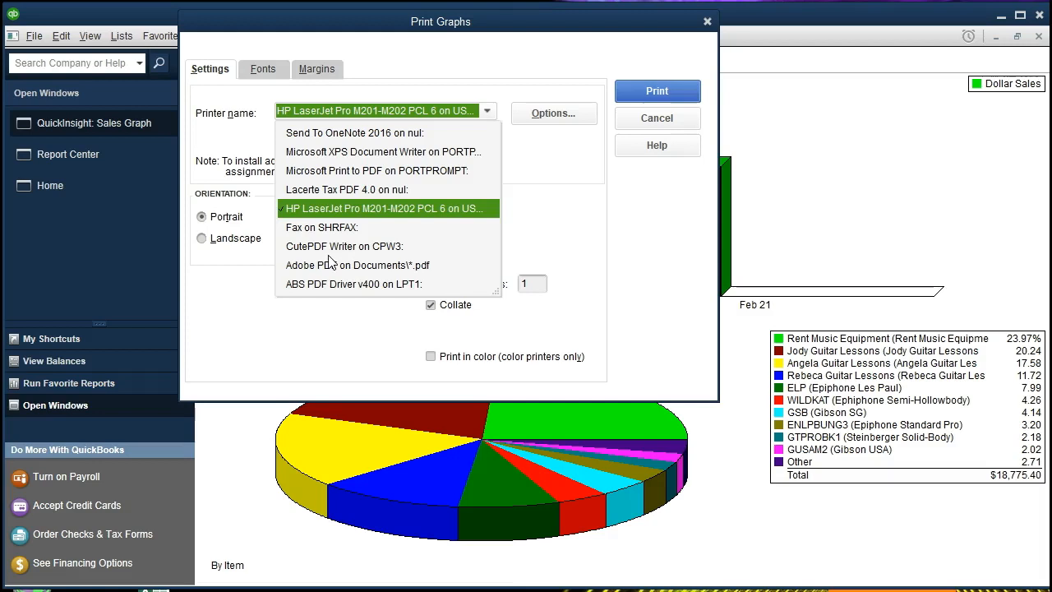
pyautogui.moveTo(349, 261)
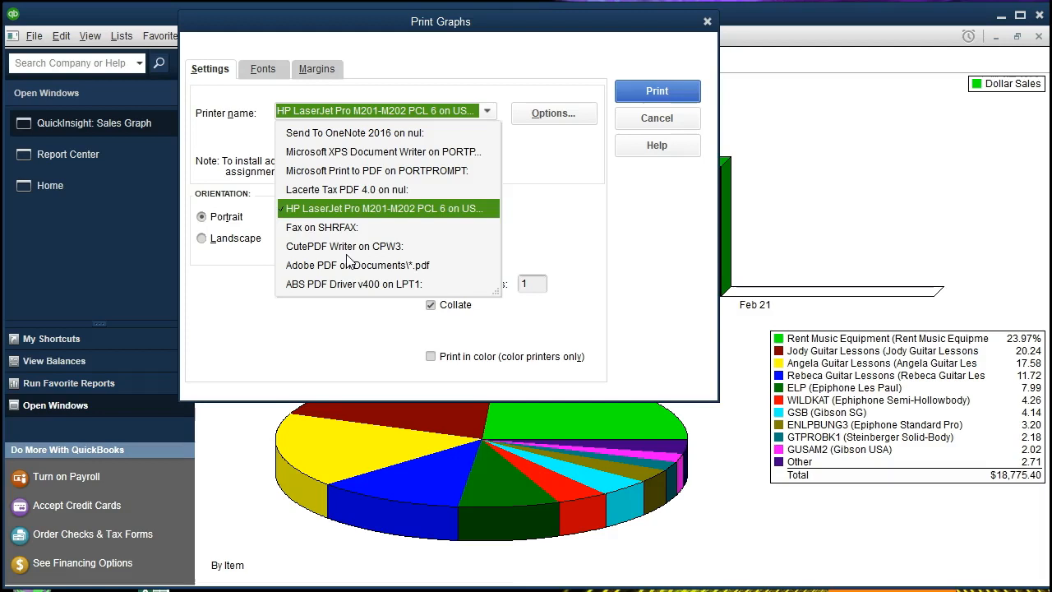
pyautogui.moveTo(333, 262)
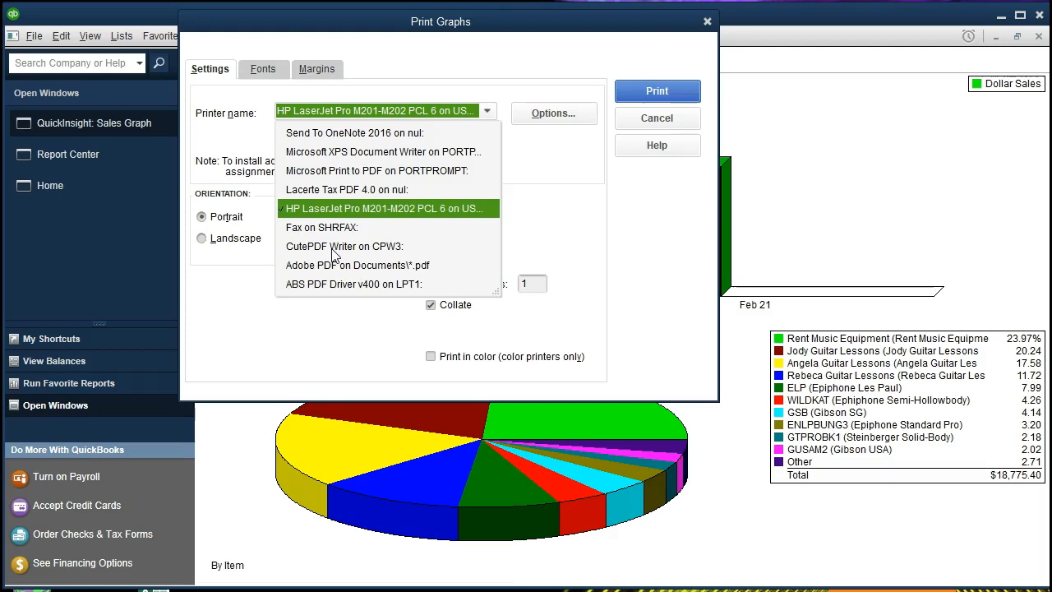
pyautogui.click(344, 246)
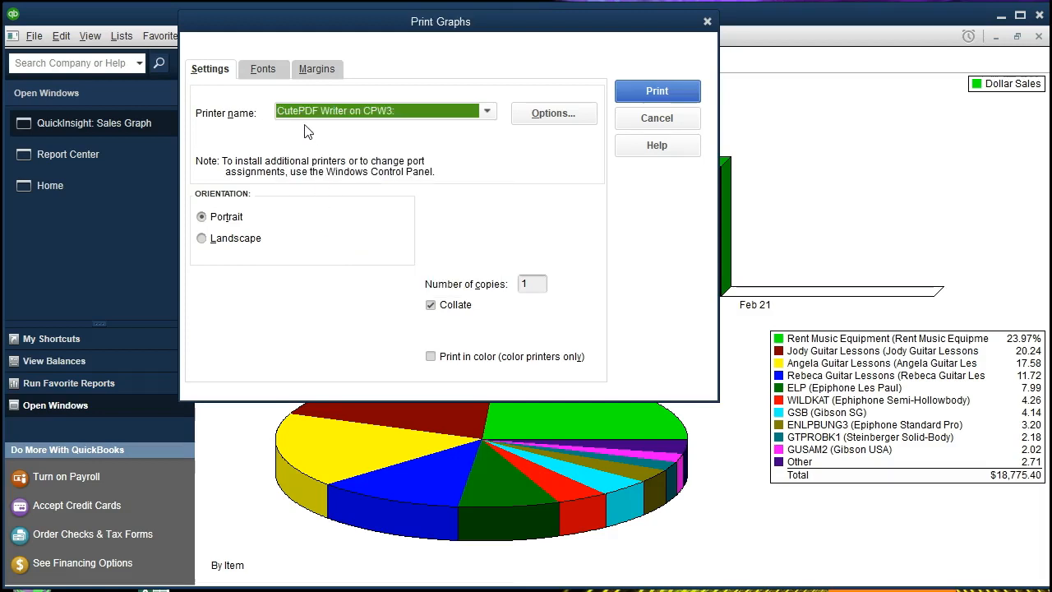
pyautogui.moveTo(604, 115)
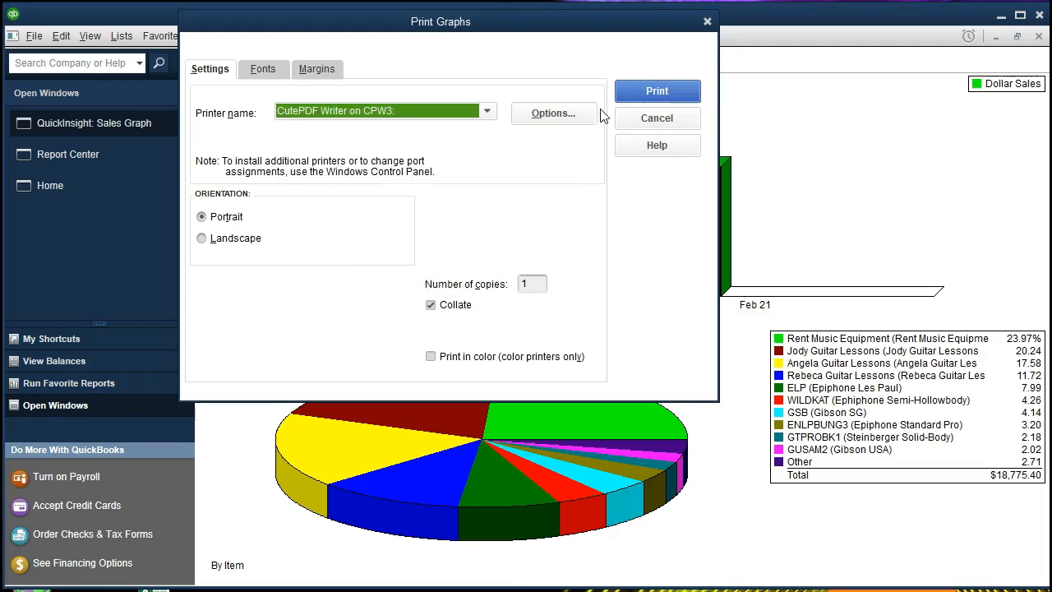
pyautogui.moveTo(656, 91)
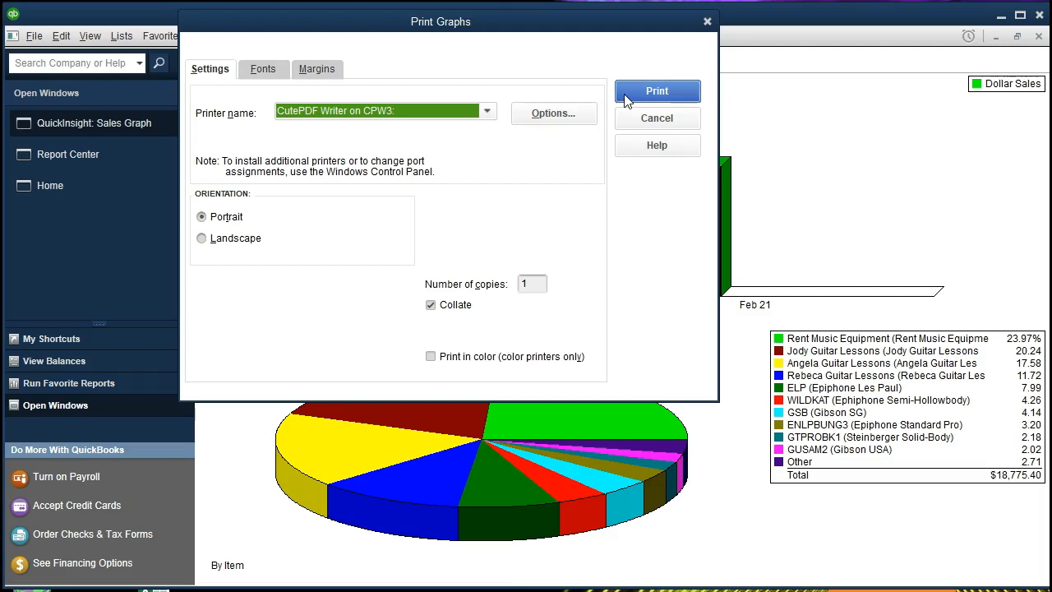
pyautogui.click(657, 90)
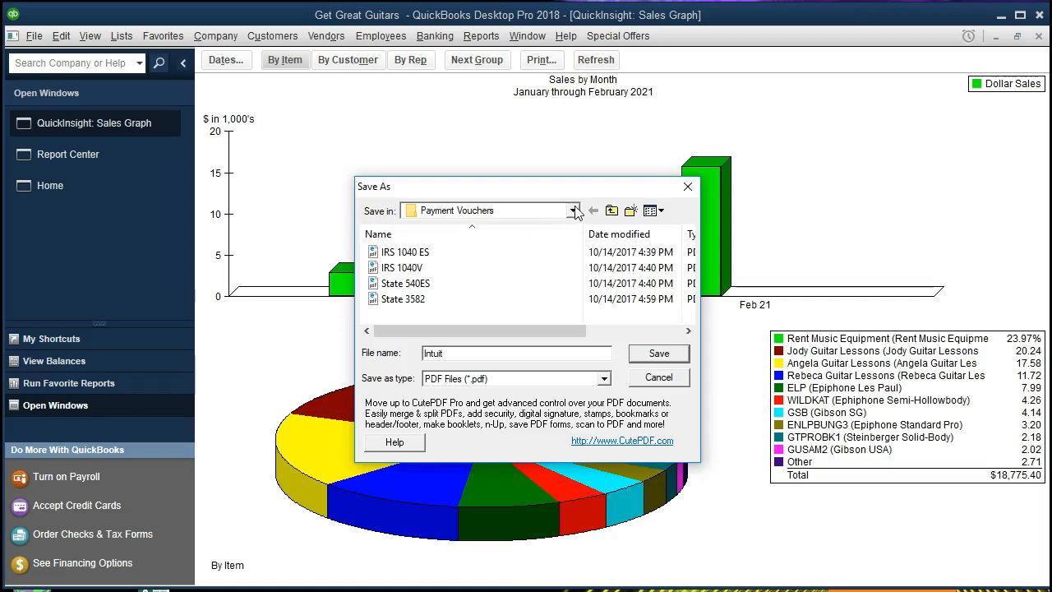
# - Navigate to Desktop > Get Great Guitars and create and enter a new Section 4 folder
pyautogui.click(575, 211)
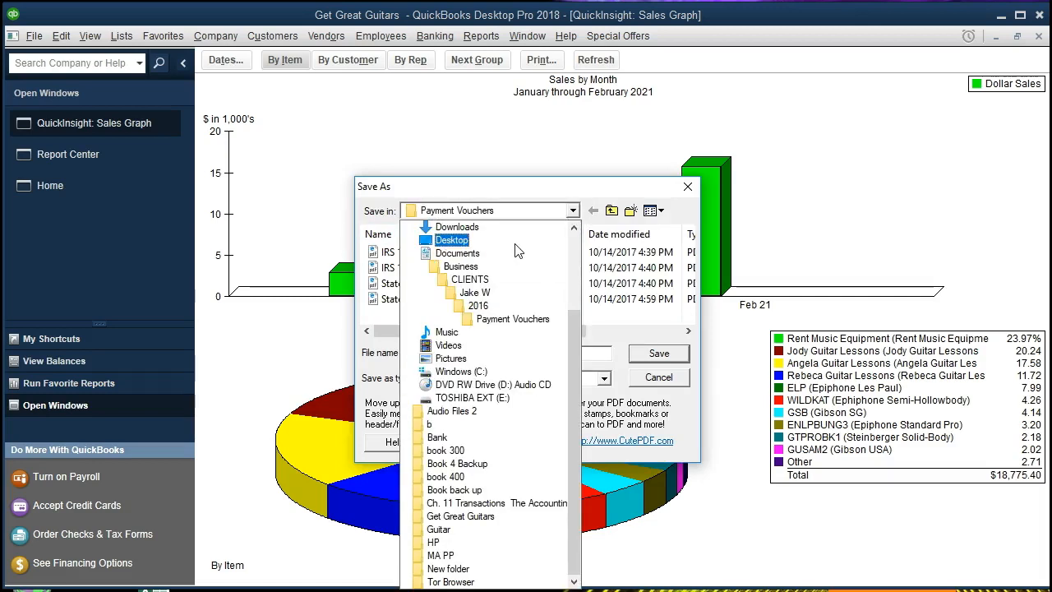
pyautogui.click(452, 239)
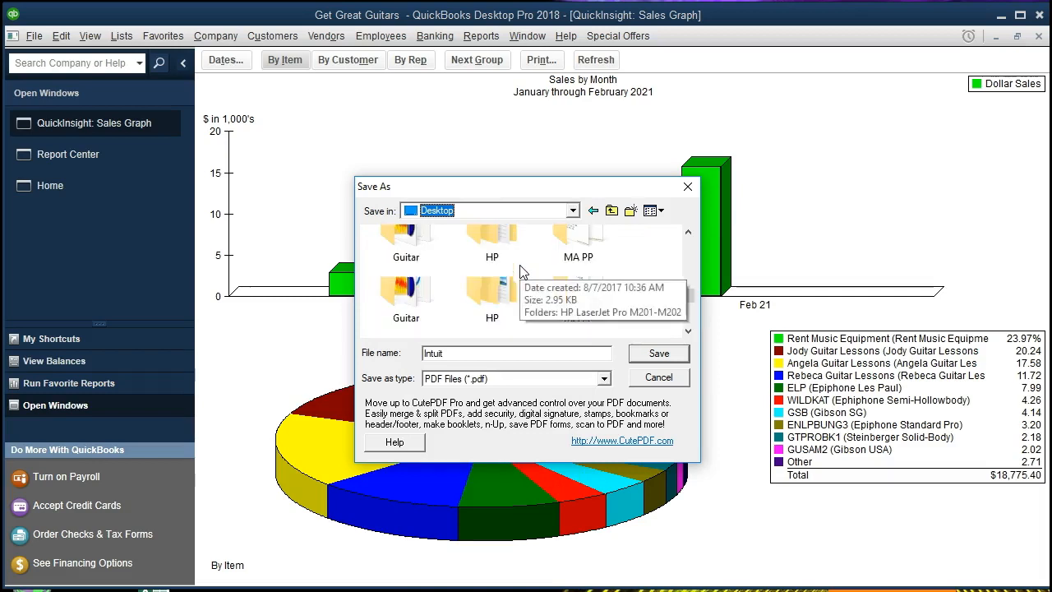
pyautogui.scroll(-3)
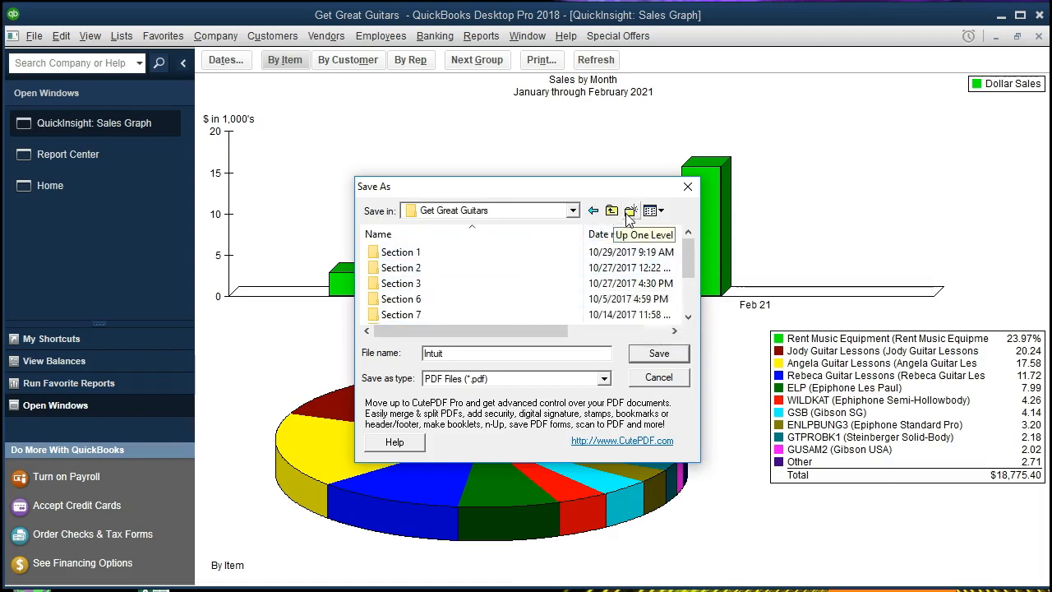
pyautogui.click(630, 211)
pyautogui.write('Section 4')
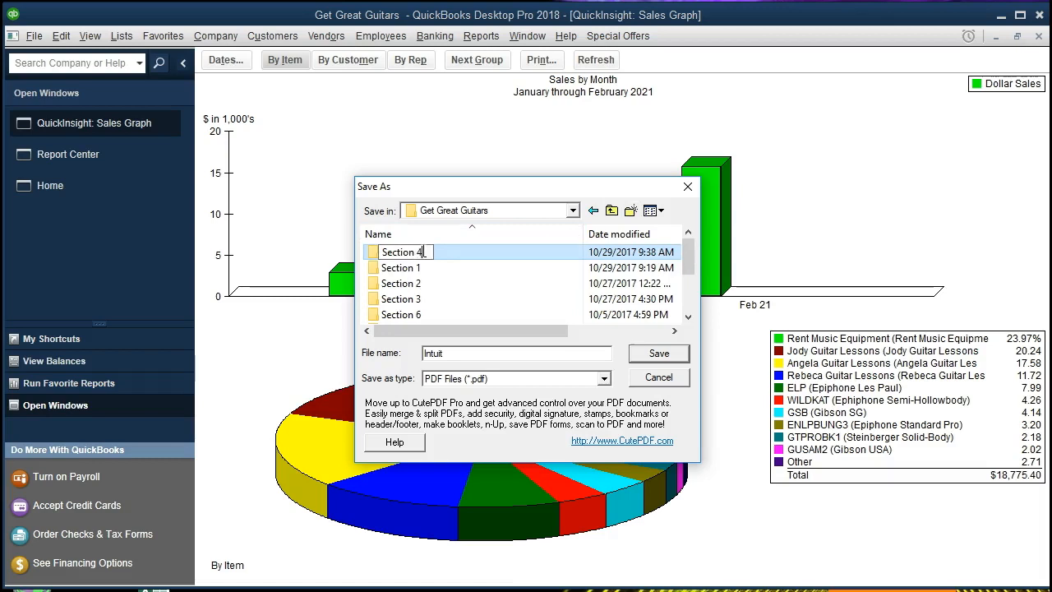
pyautogui.click(402, 252)
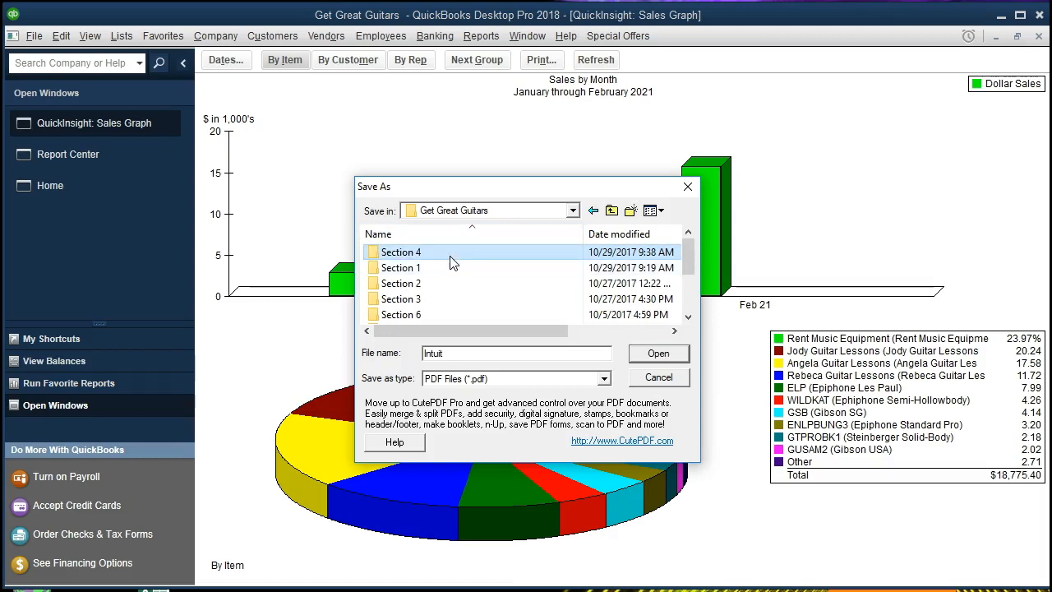
pyautogui.doubleClick(400, 251)
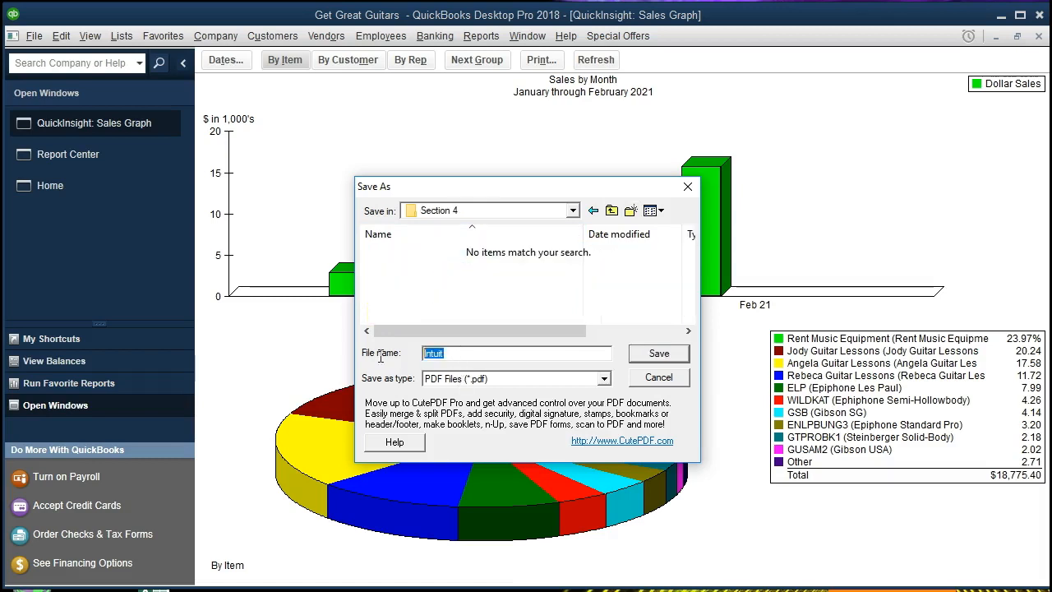
# - Name the file Sales Graph and save it as a PDF in the Section 4 folder
pyautogui.write('Salee')
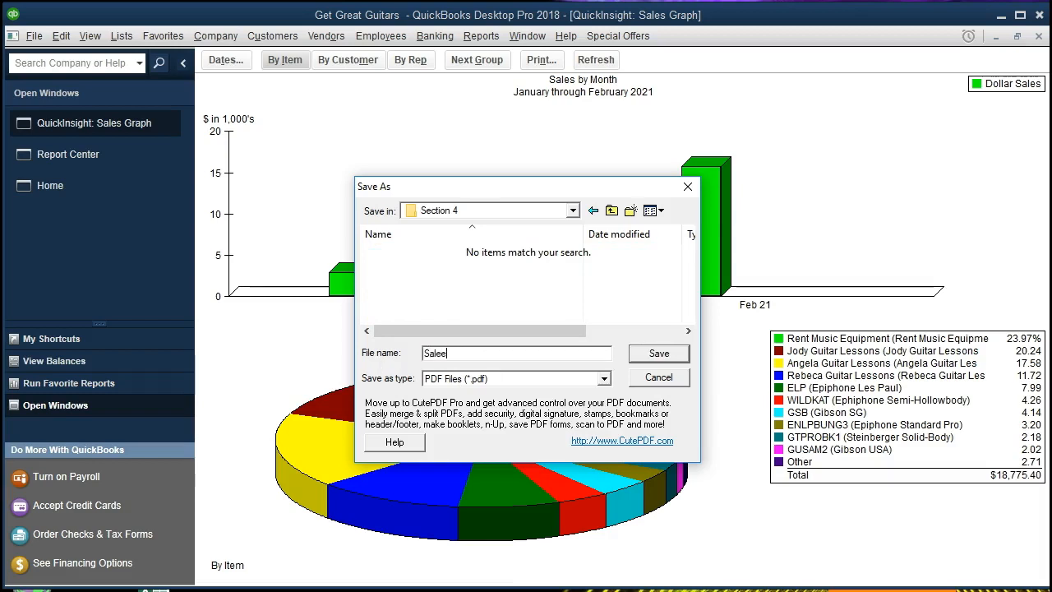
pyautogui.press('Backspace')
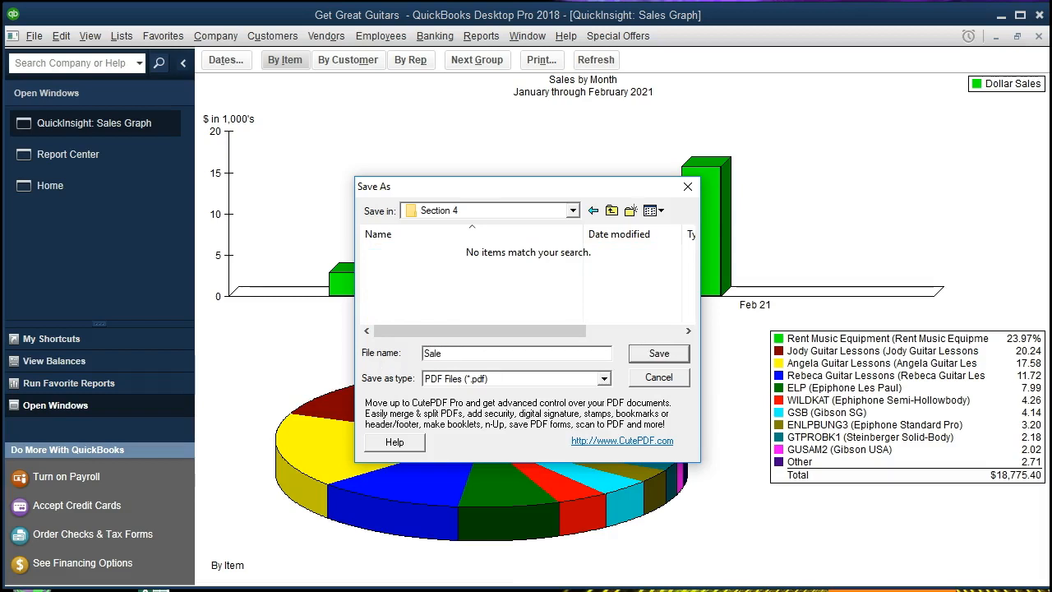
pyautogui.write('Sales Graph')
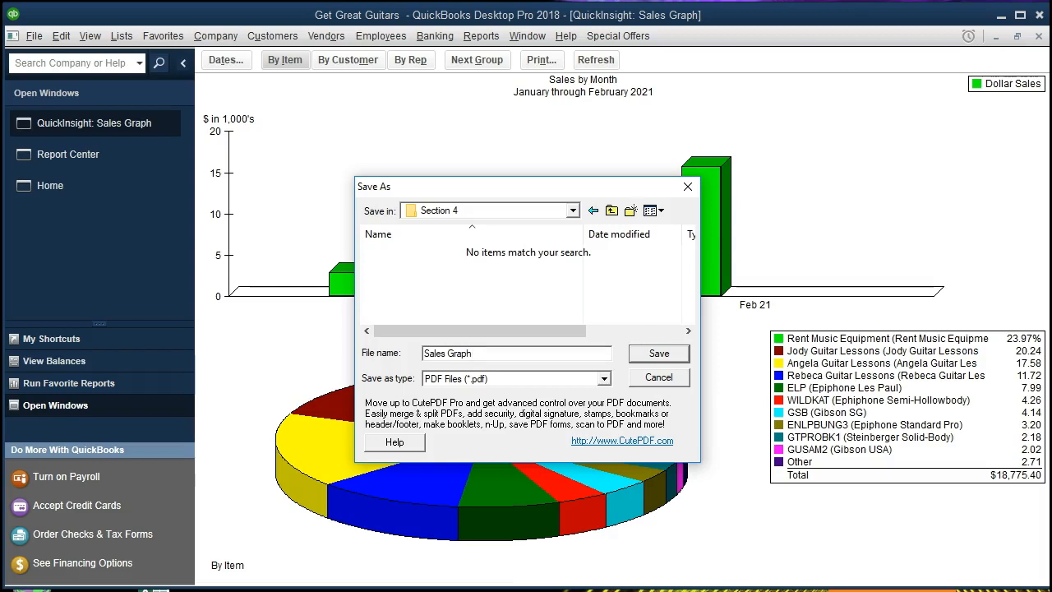
pyautogui.click(658, 376)
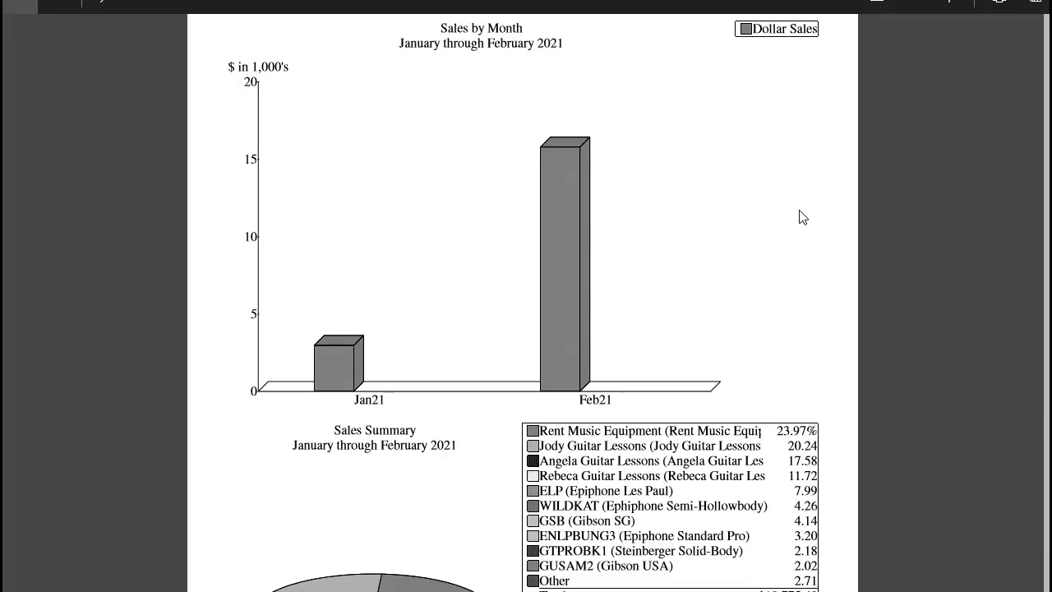
# - Scroll through the saved Sales Graph PDF to check the chart and legend
pyautogui.scroll(-3)
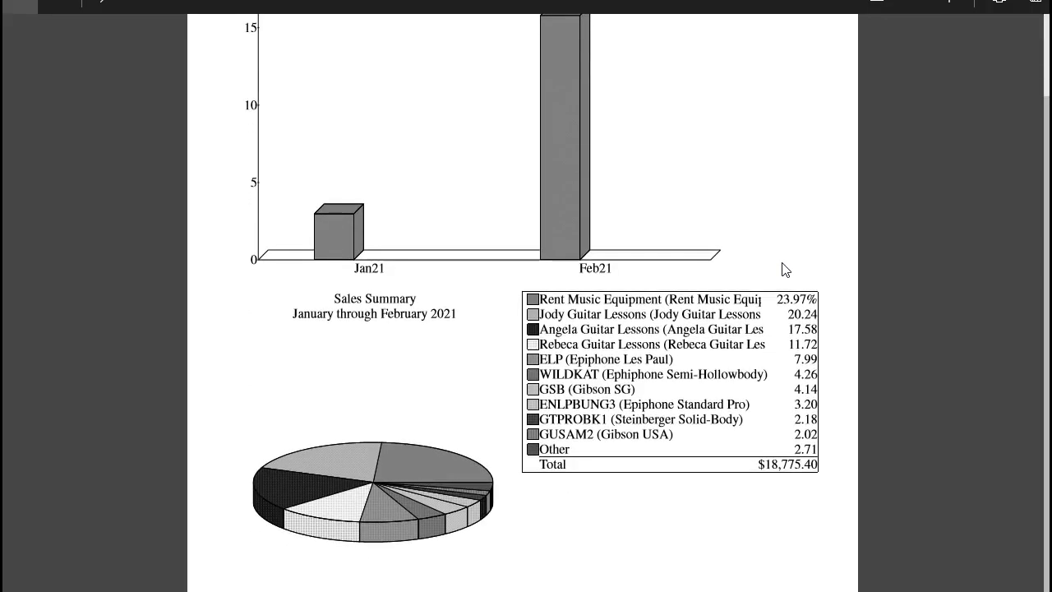
pyautogui.scroll(-3)
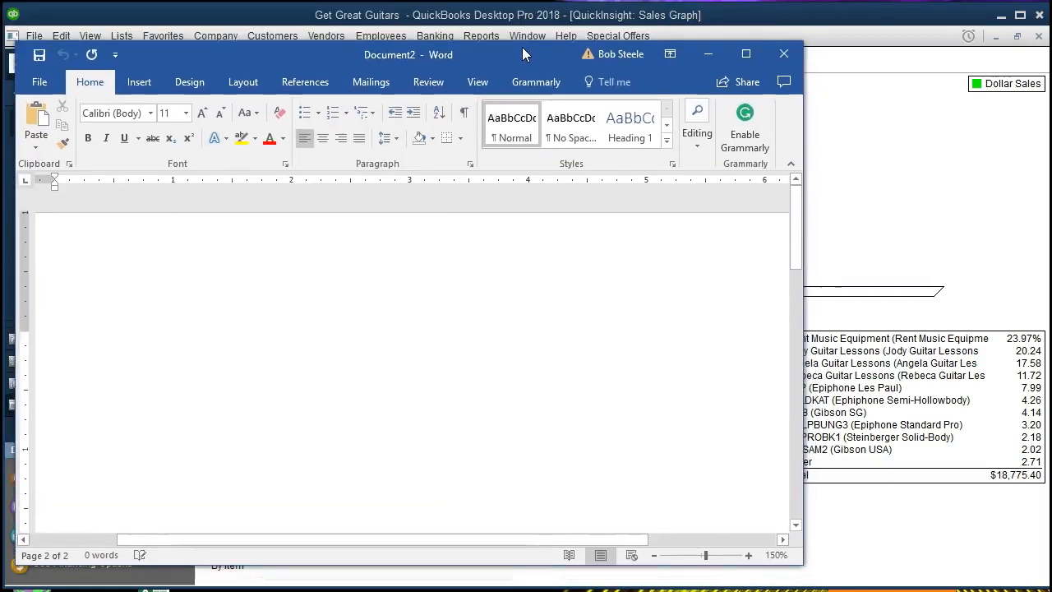
# - In Word, start inserting a screenshot of an open window via Insert > Screenshot
pyautogui.click(139, 81)
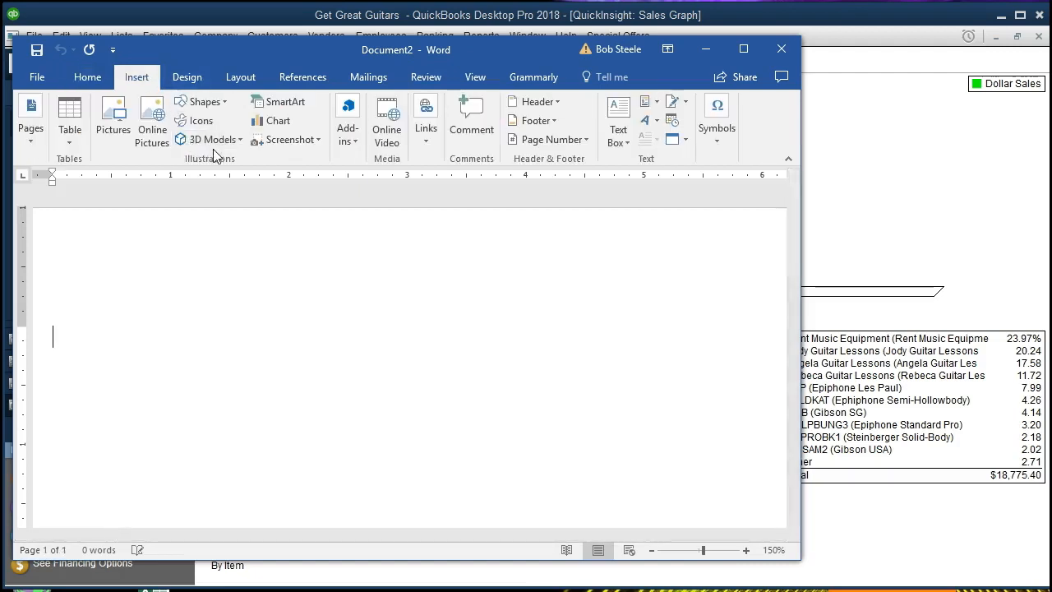
pyautogui.moveTo(288, 139)
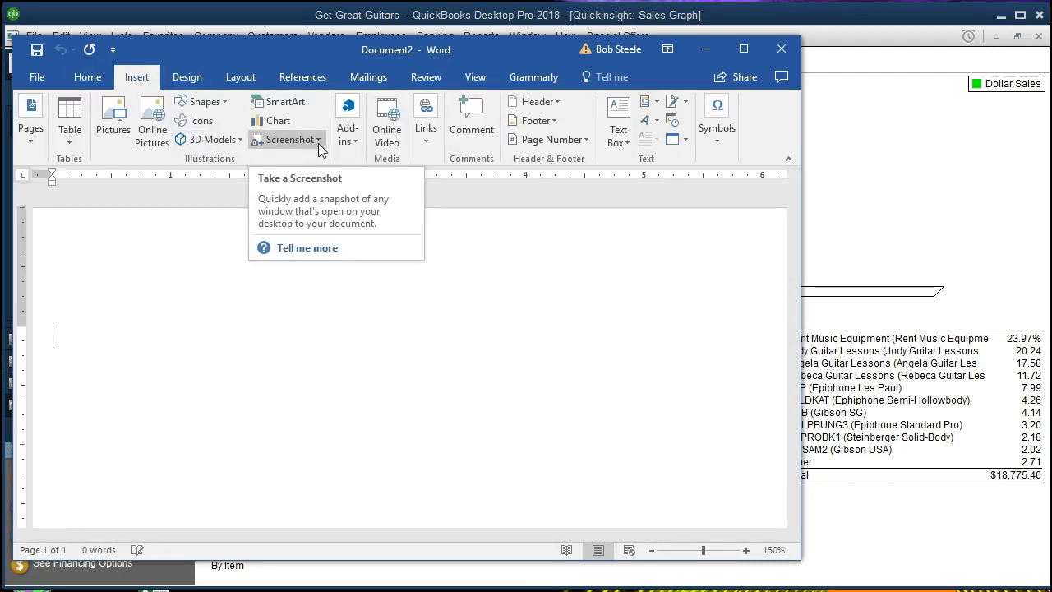
pyautogui.click(289, 139)
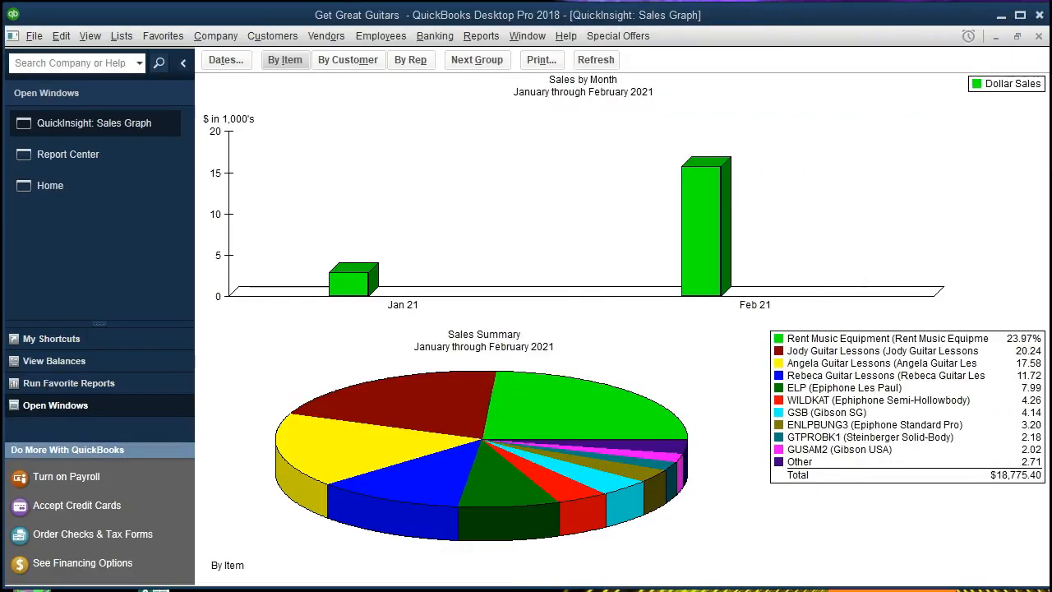
pyautogui.moveTo(956, 335)
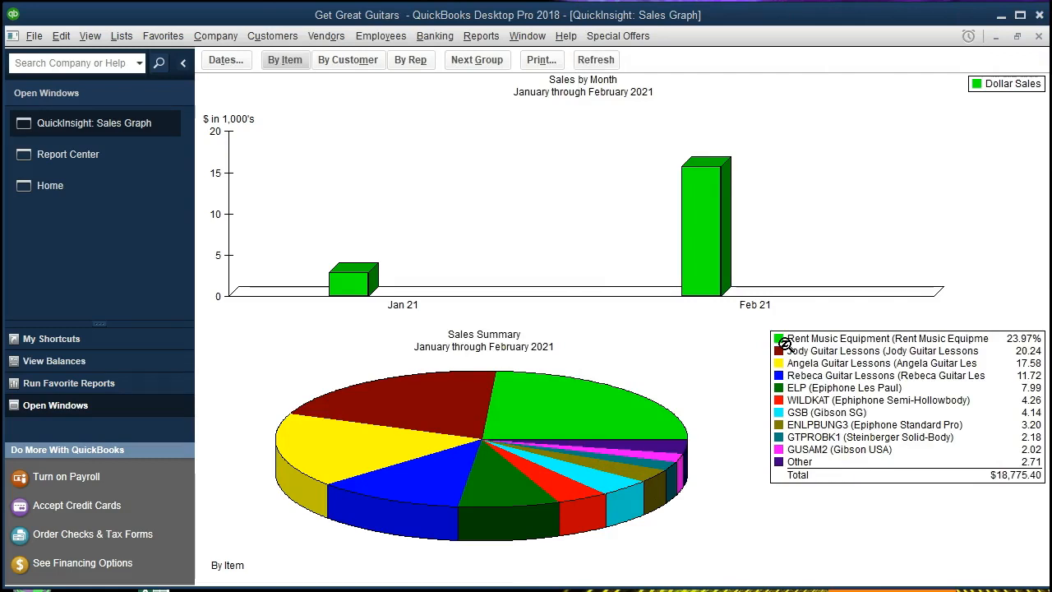
pyautogui.moveTo(727, 362)
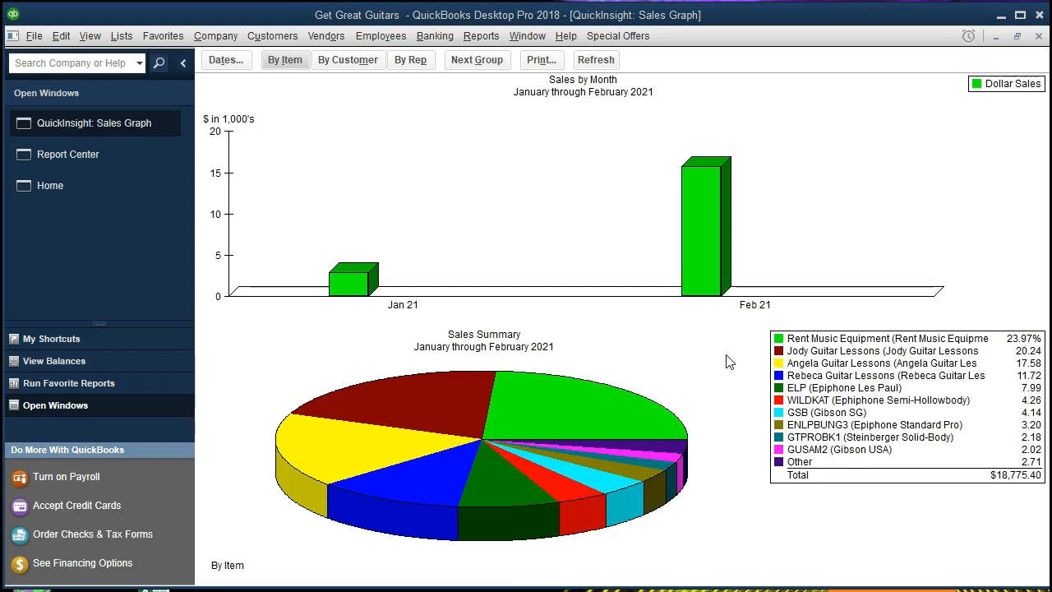
pyautogui.moveTo(619, 325)
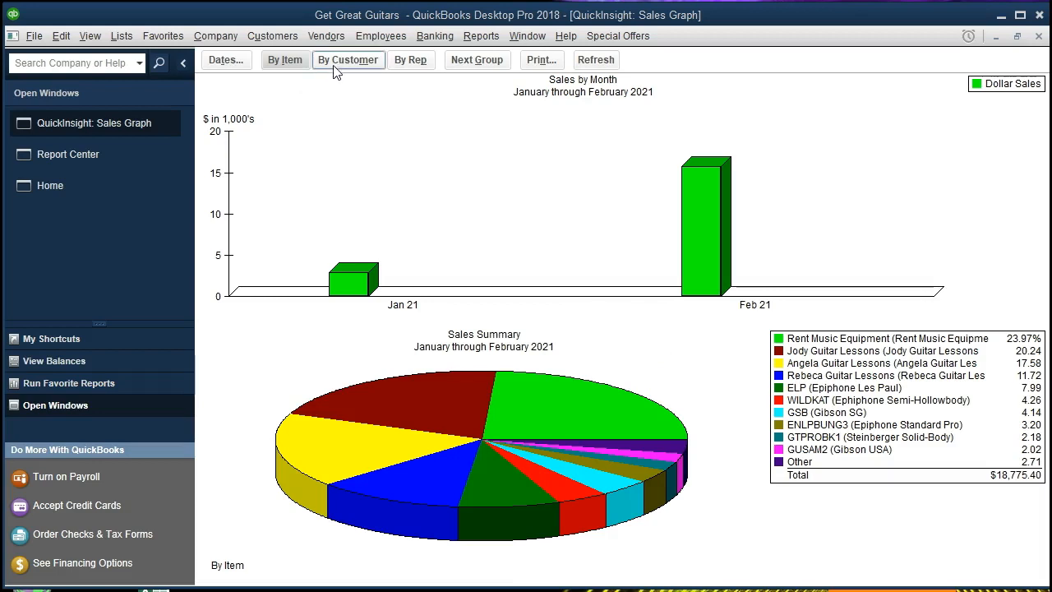
# - Switch the QuickInsight sales summary to By Customer, still totaling $18,775.40
pyautogui.click(348, 59)
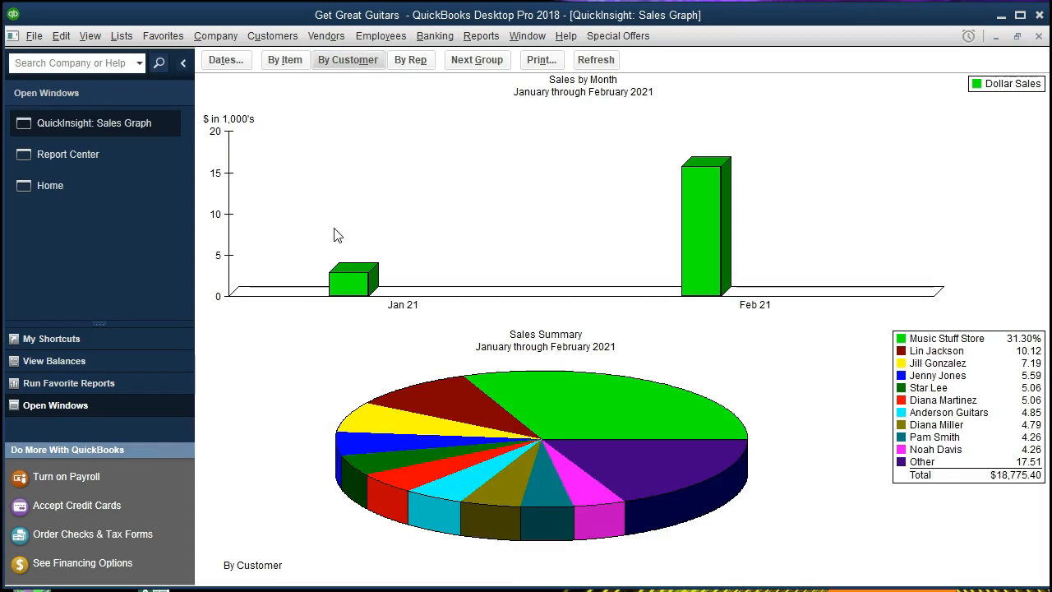
pyautogui.moveTo(1015, 495)
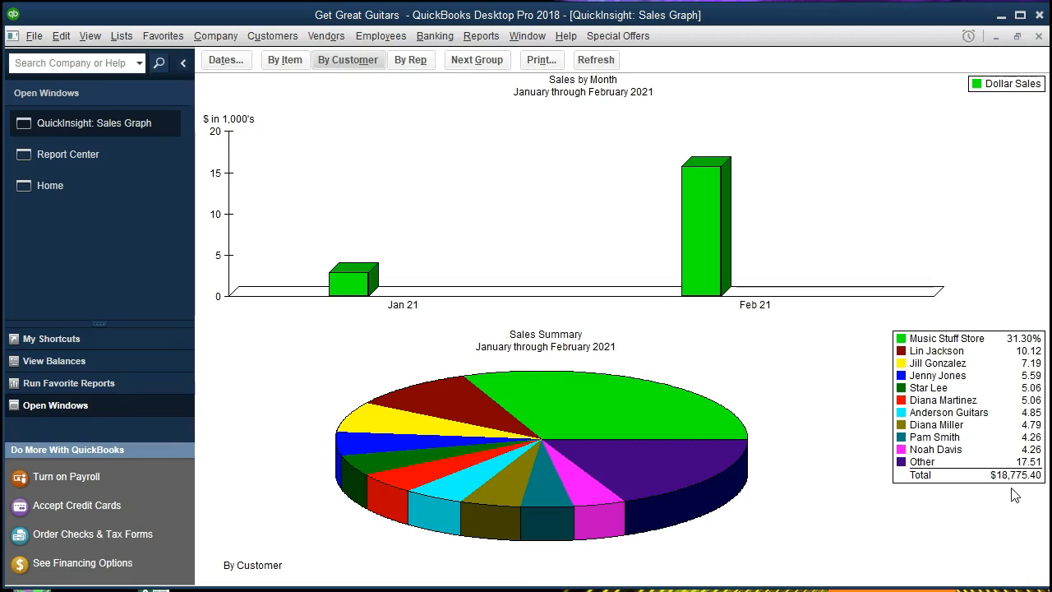
pyautogui.moveTo(933, 363)
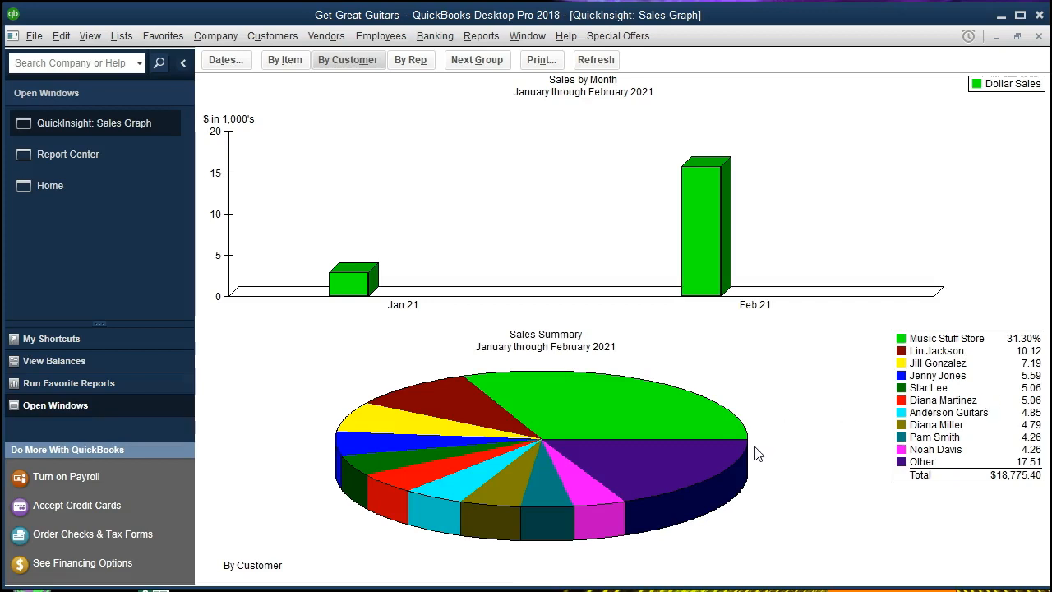
pyautogui.moveTo(645, 285)
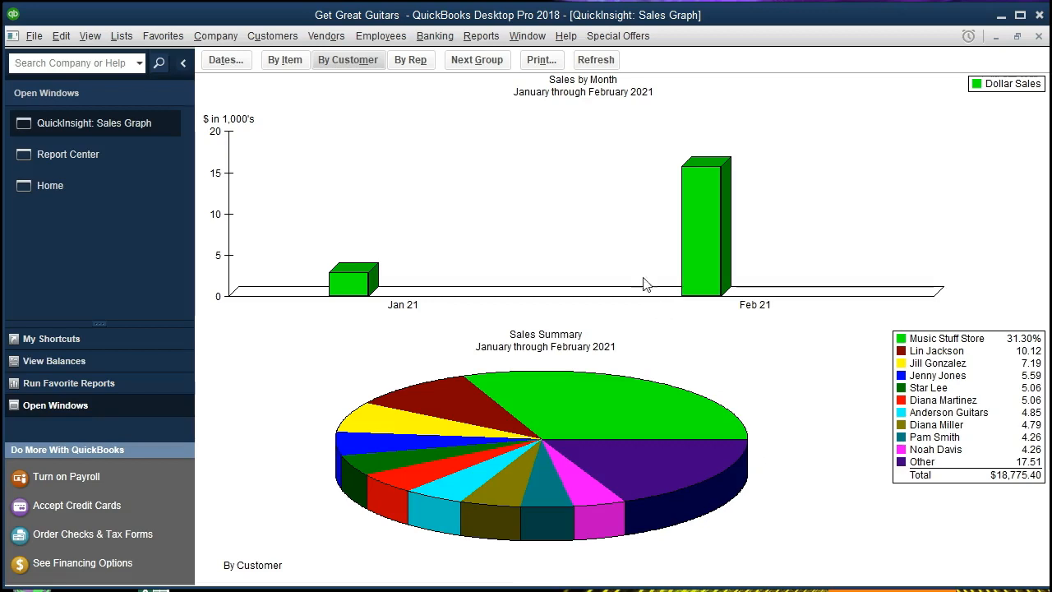
# - Print the by-customer graph to CutePDF Writer and name the file Sales Graph Customer
pyautogui.click(540, 59)
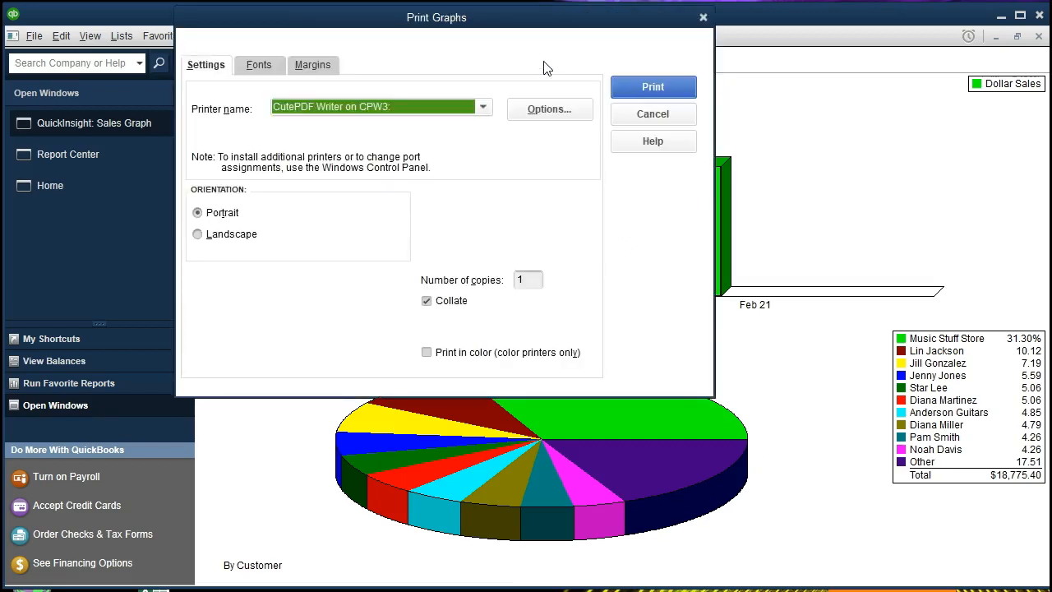
pyautogui.moveTo(370, 134)
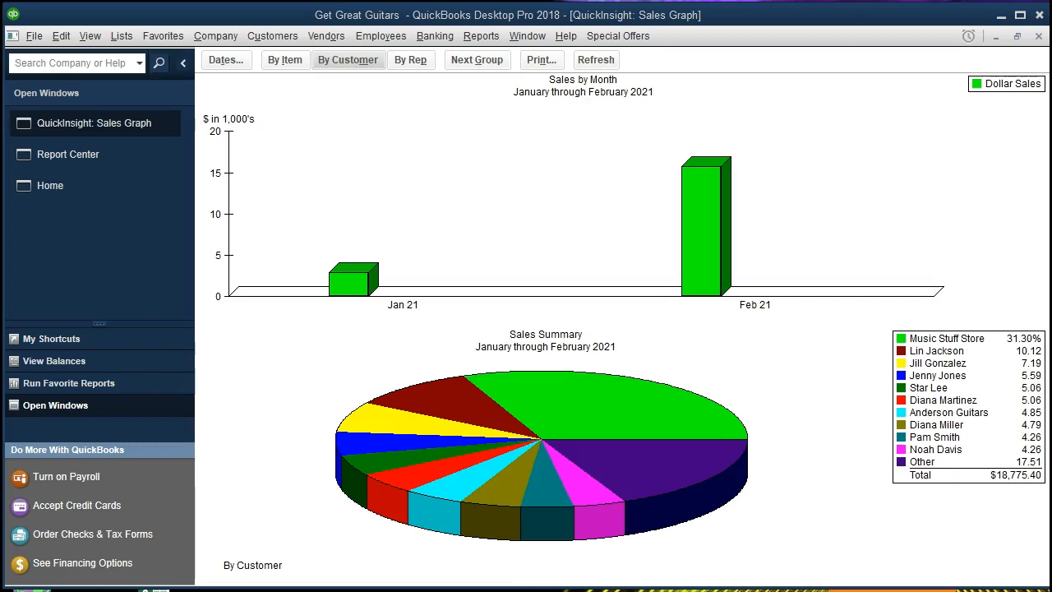
pyautogui.click(540, 59)
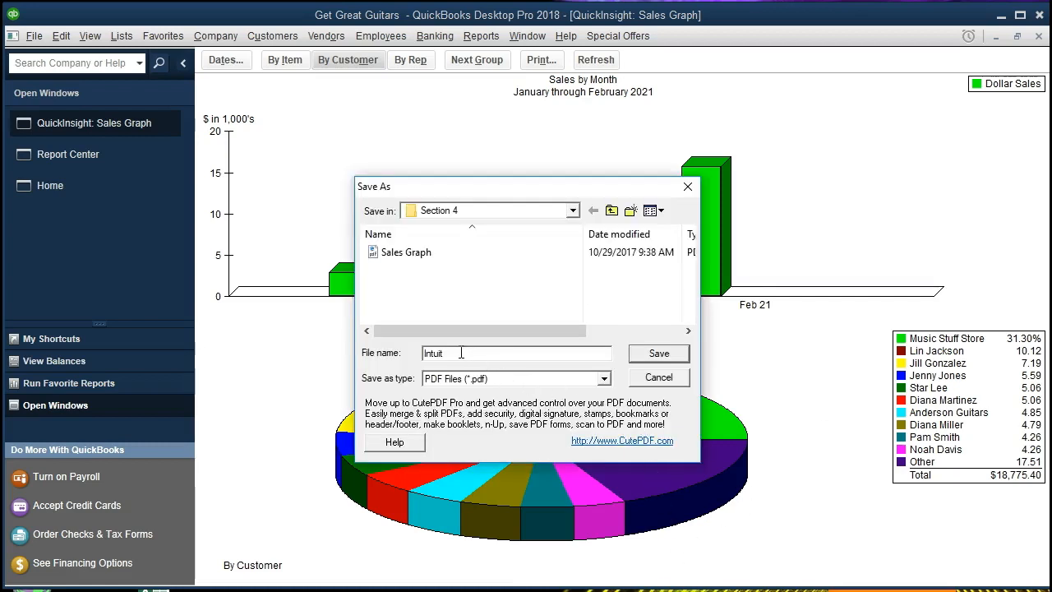
pyautogui.click(406, 252)
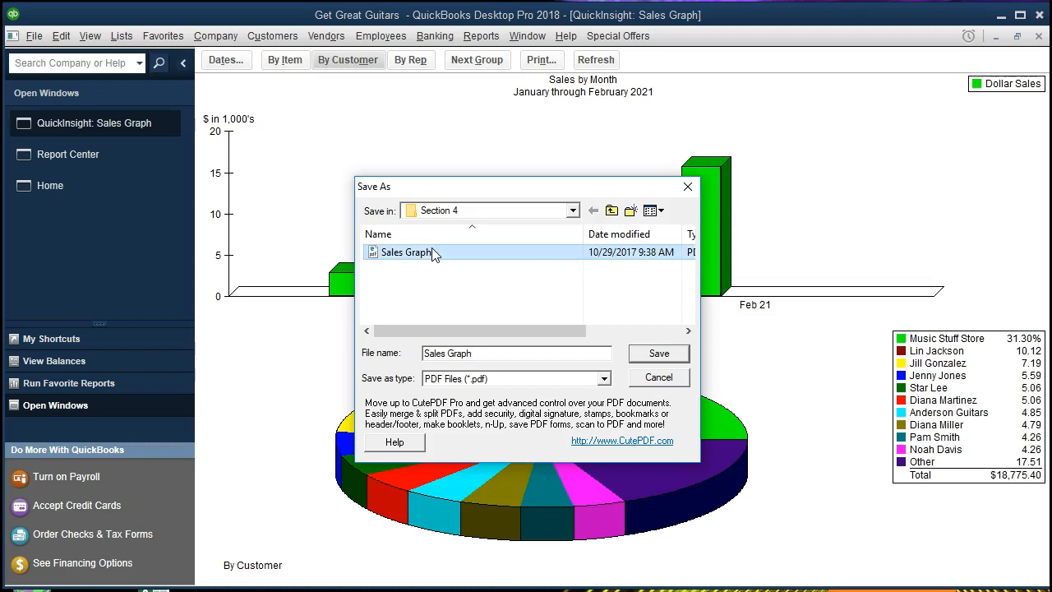
pyautogui.click(516, 353)
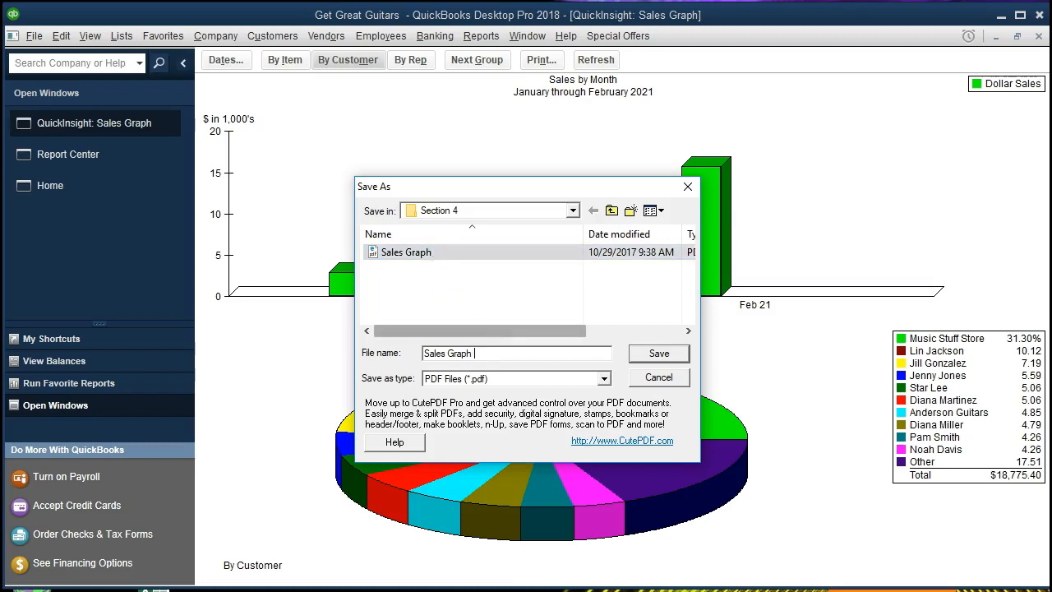
pyautogui.write('Customer')
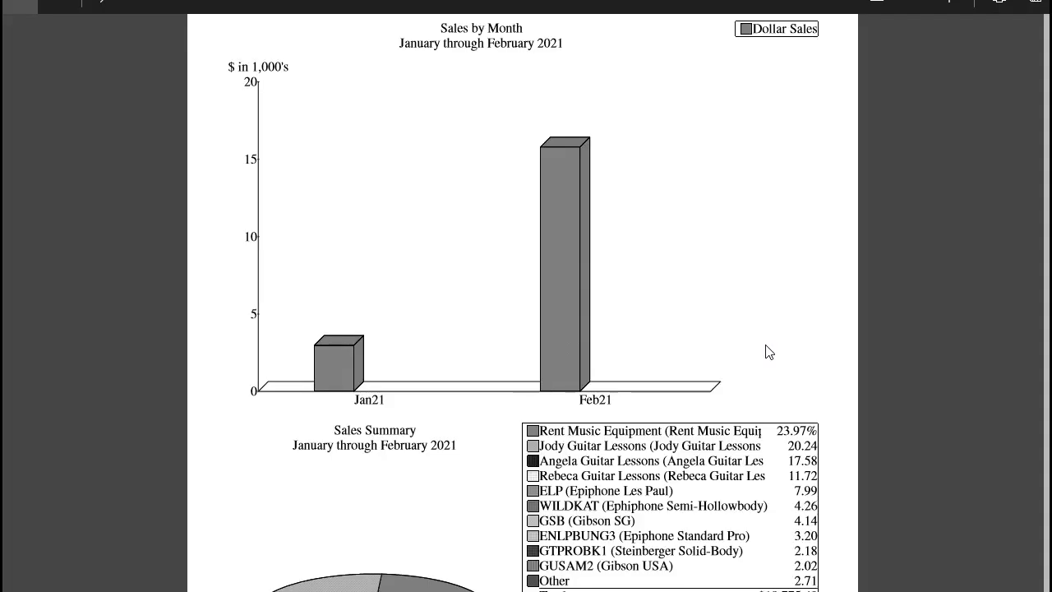
# - Review the saved by-customer sales graph PDF in the viewer before closing it
pyautogui.scroll(-3)
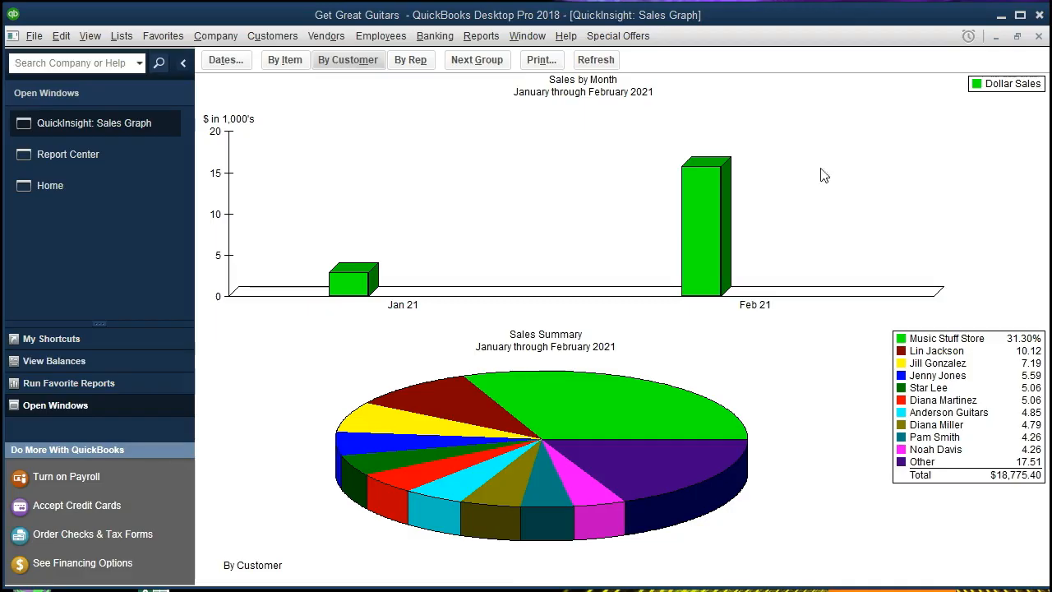
pyautogui.moveTo(808, 402)
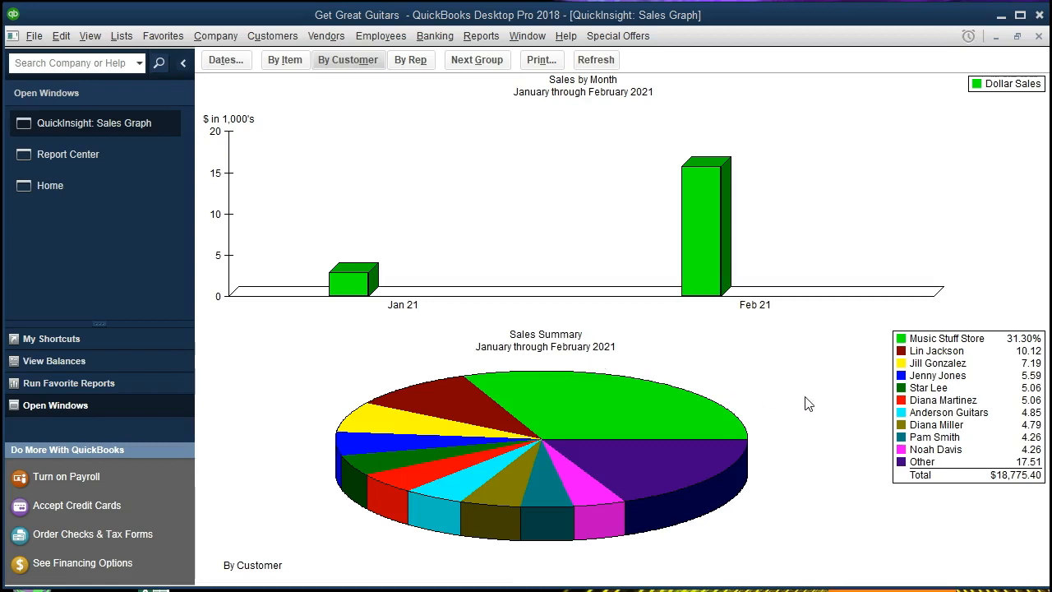